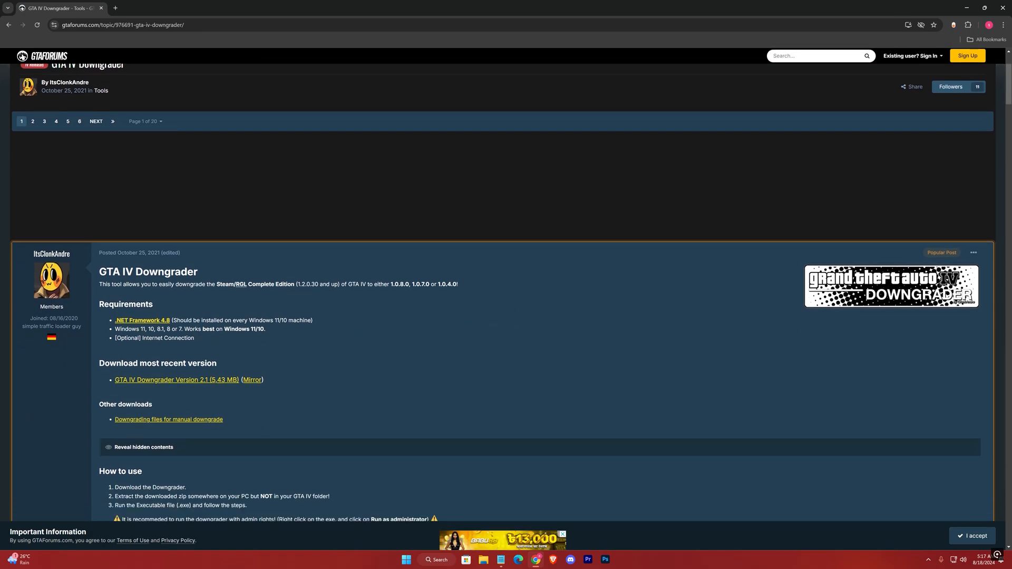
# - Download the .NET Framework 4.8 web installer (ndp48-web.exe) and return to the downgrader post
pyautogui.click(142, 320)
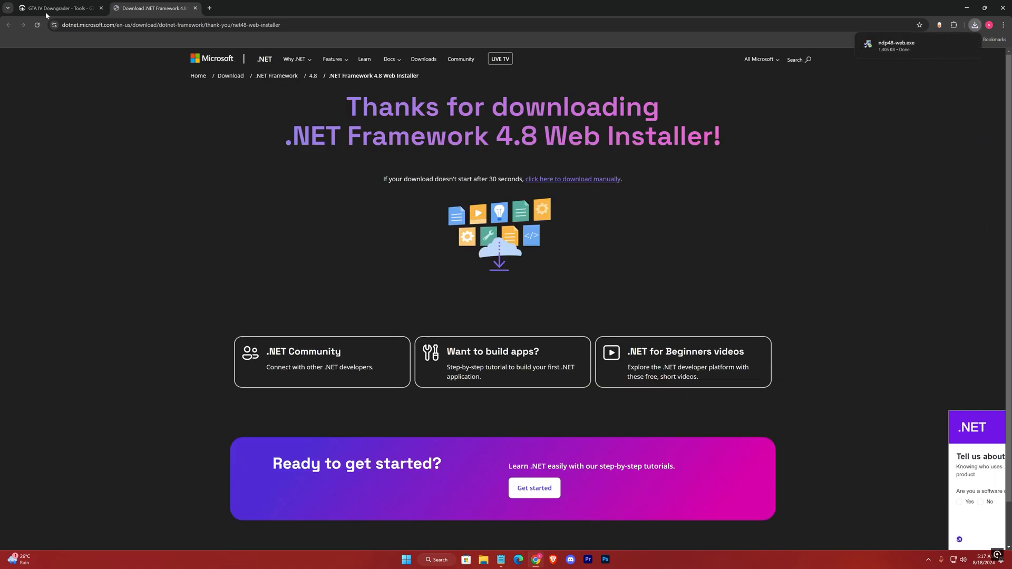
pyautogui.click(58, 8)
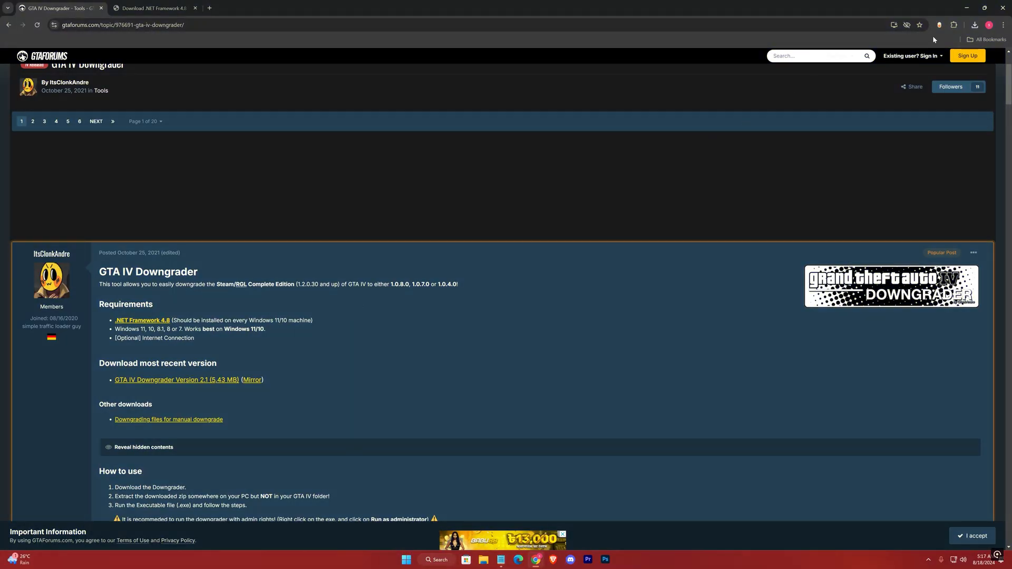
pyautogui.click(973, 24)
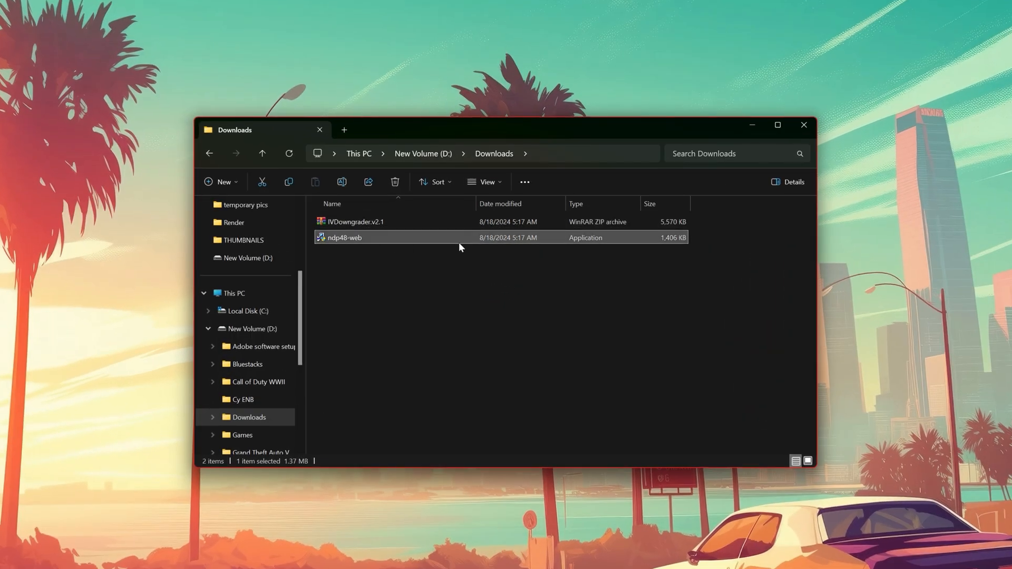
# - Run ndp48-web, dismiss the 'already installed' notice, and extract IVDowngrader.v2.1.zip in Downloads
pyautogui.doubleClick(344, 238)
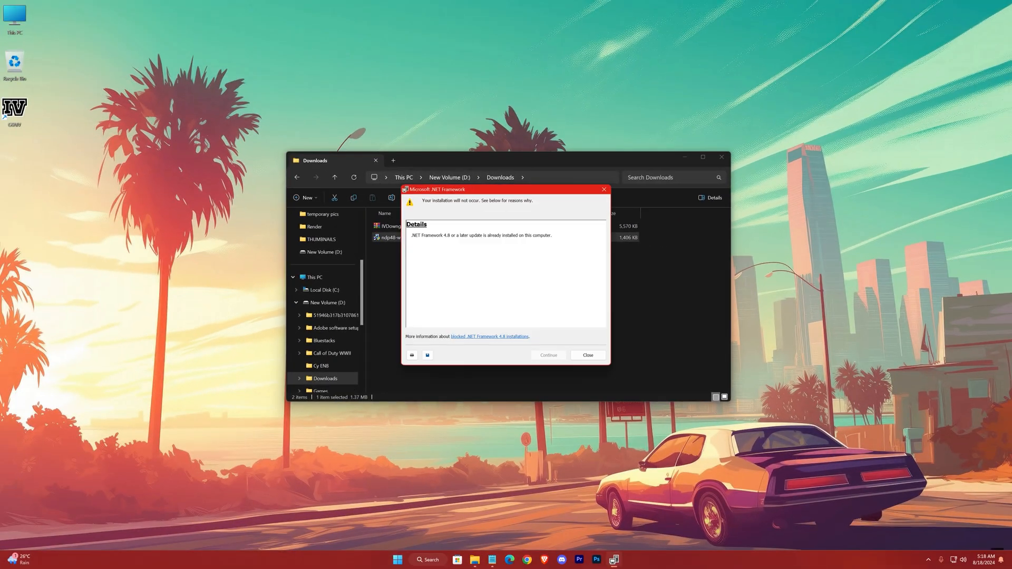
pyautogui.click(586, 354)
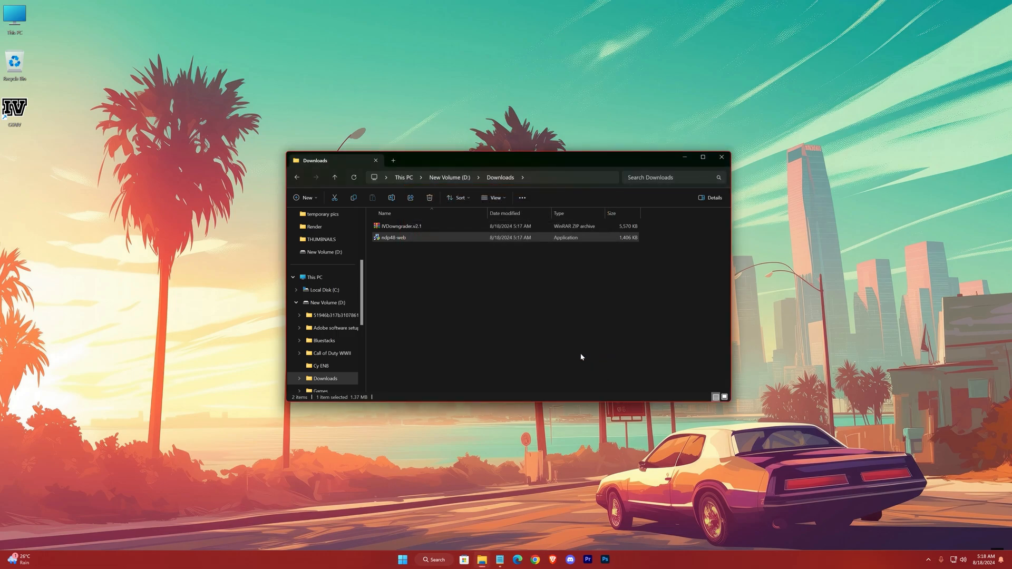
pyautogui.click(400, 226)
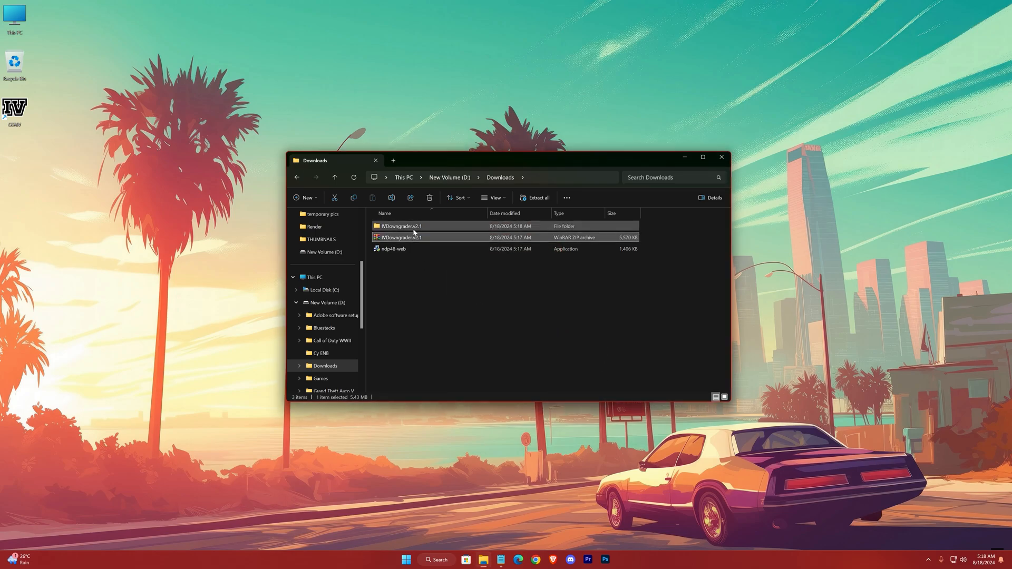
# - Run IVDowngrader from the IVDowngrader.v2.1 folder as administrator and pass the welcome page
pyautogui.doubleClick(400, 227)
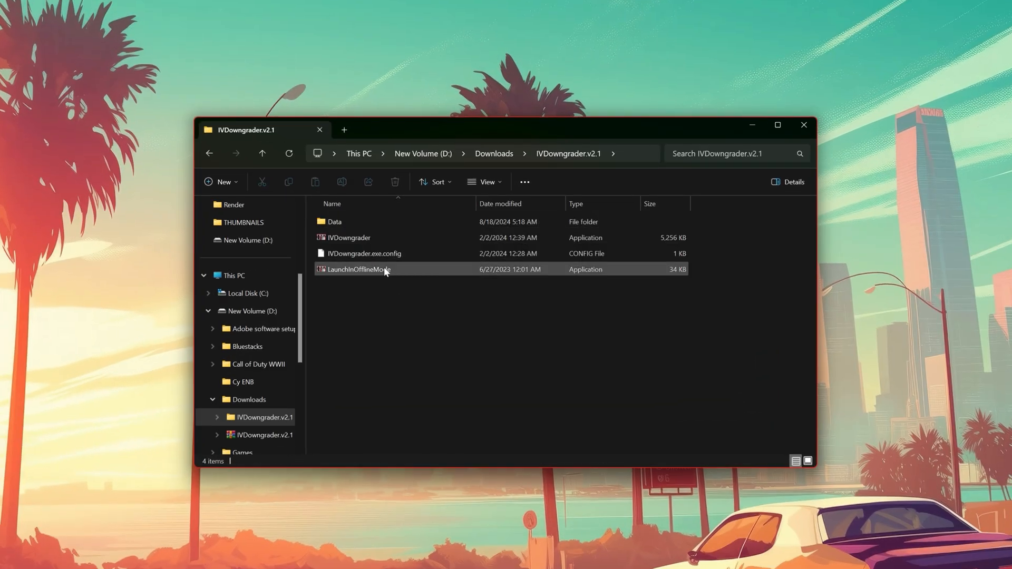
pyautogui.click(349, 238)
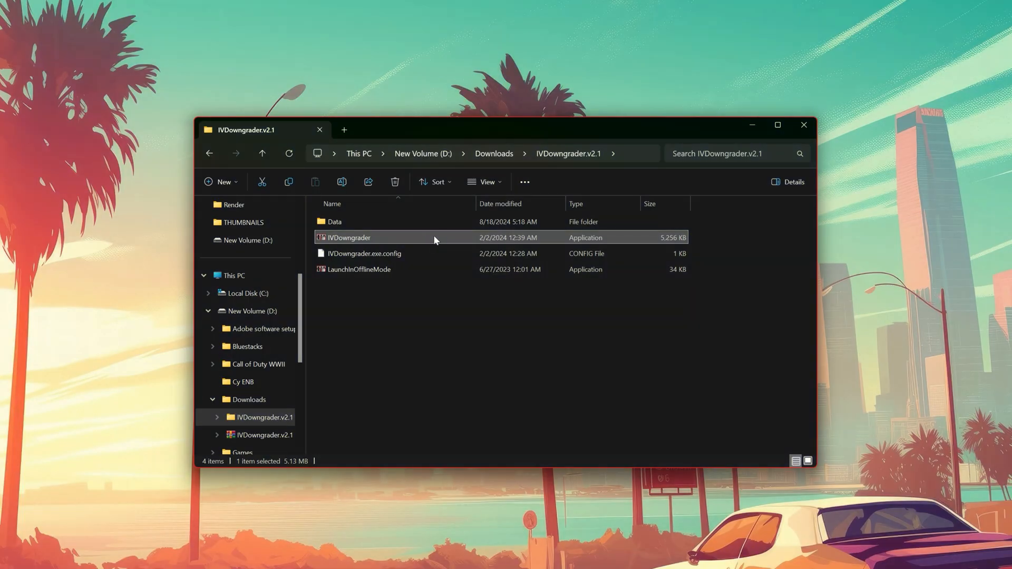
pyautogui.rightClick(349, 237)
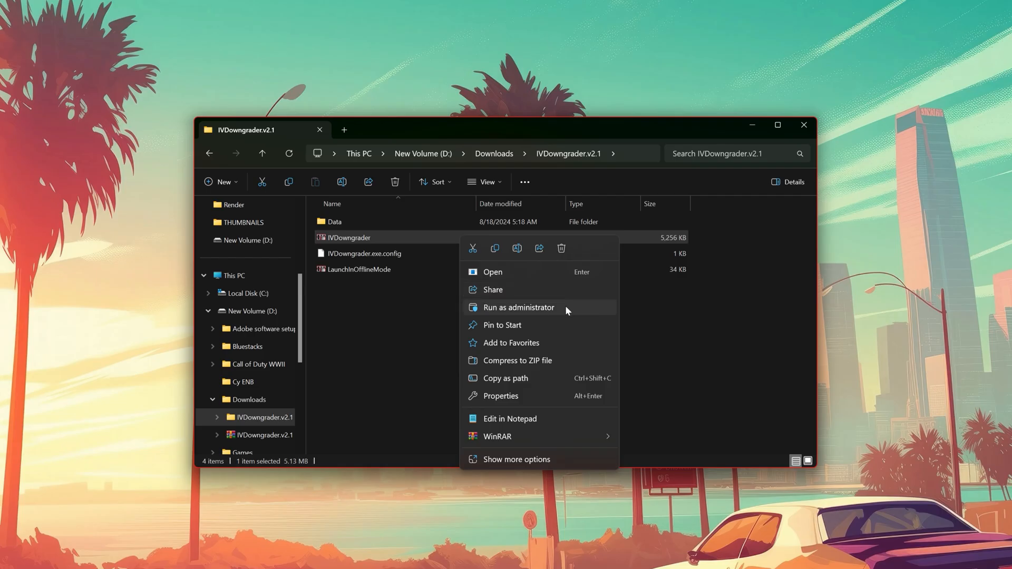
pyautogui.click(517, 307)
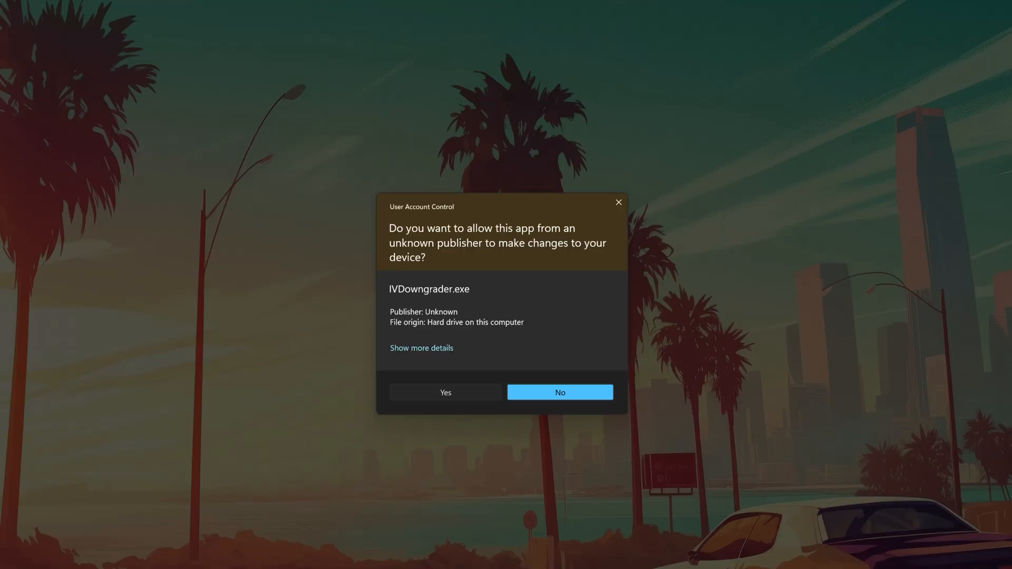
pyautogui.click(444, 391)
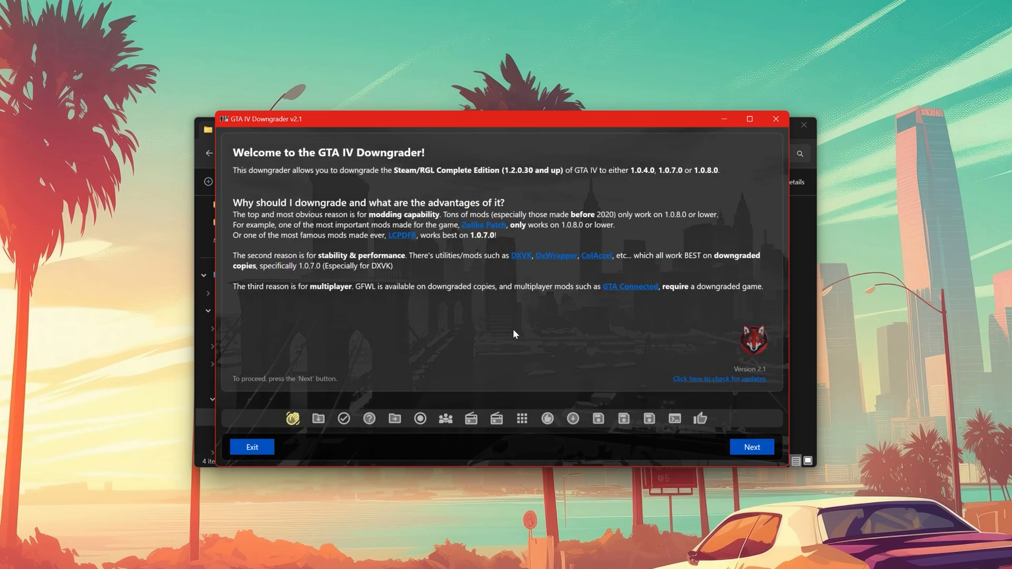
pyautogui.click(750, 447)
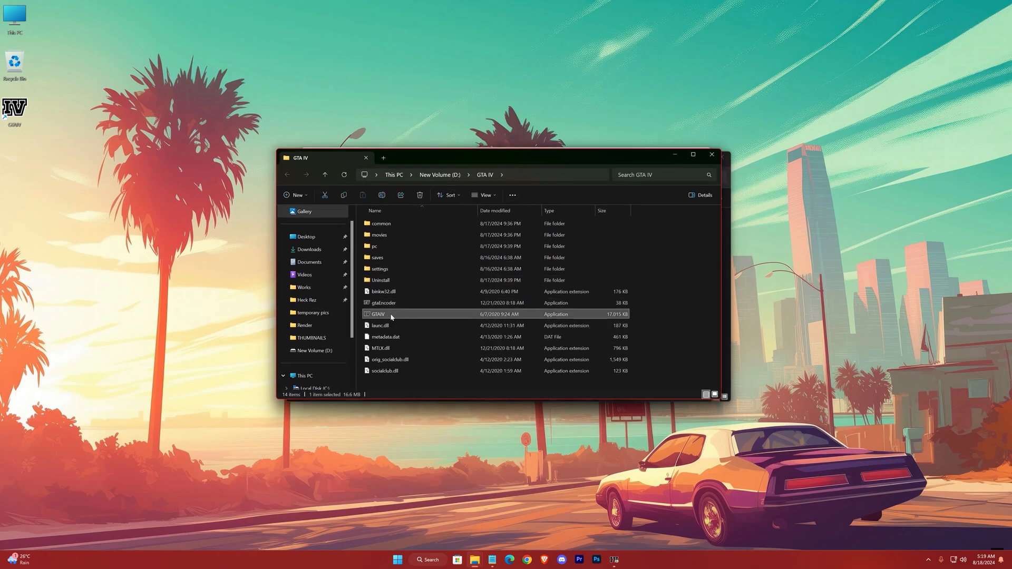
pyautogui.rightClick(379, 314)
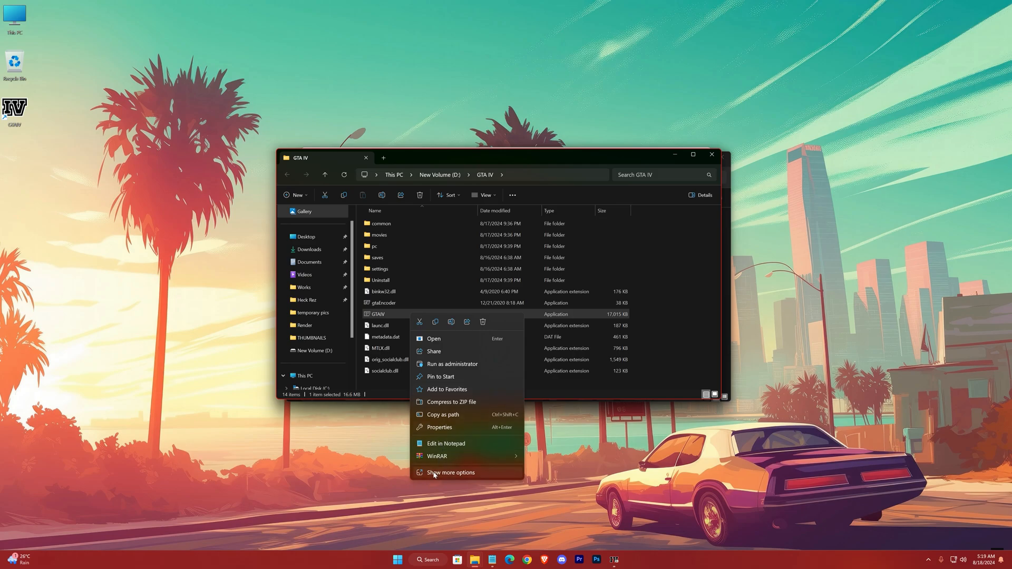
pyautogui.click(449, 472)
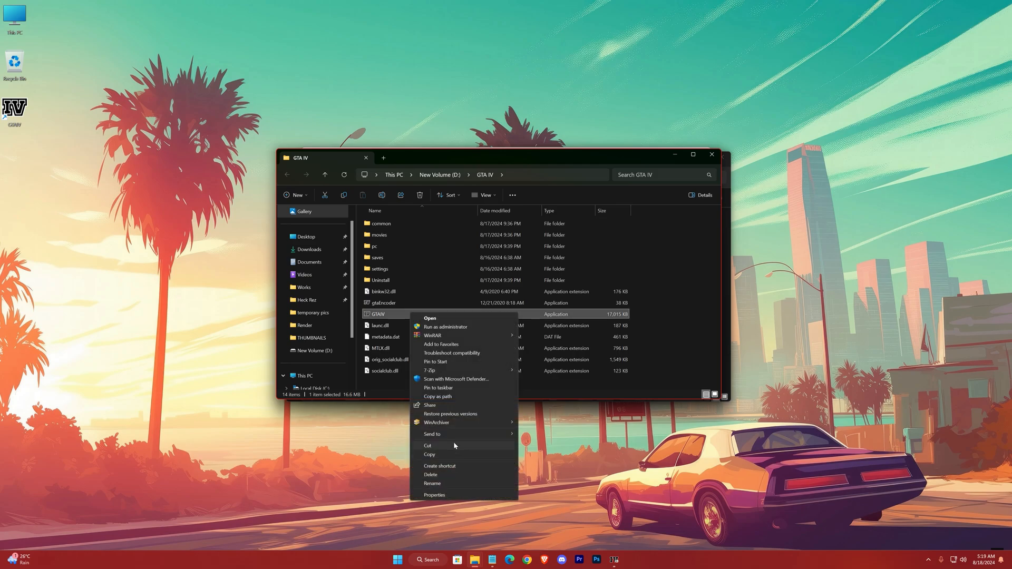
pyautogui.click(434, 495)
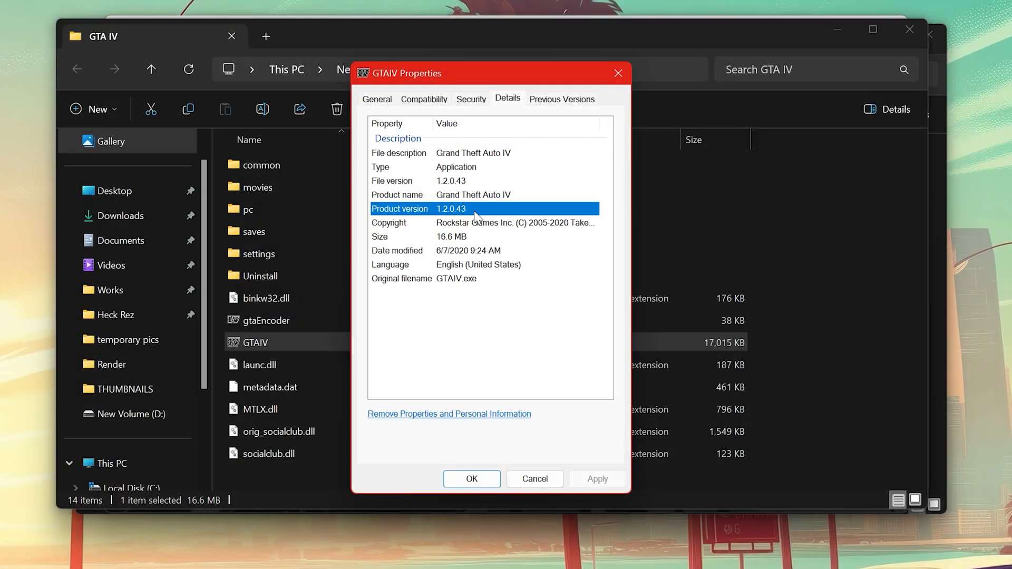
pyautogui.click(470, 479)
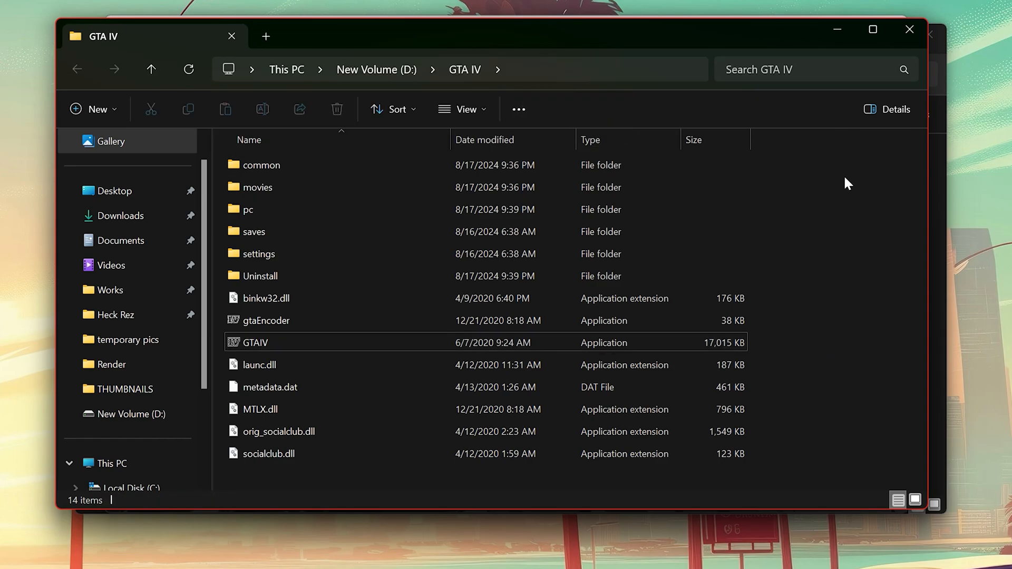
# - Select D:\GTA IV as the game directory and proceed to its analysis
pyautogui.doubleClick(255, 342)
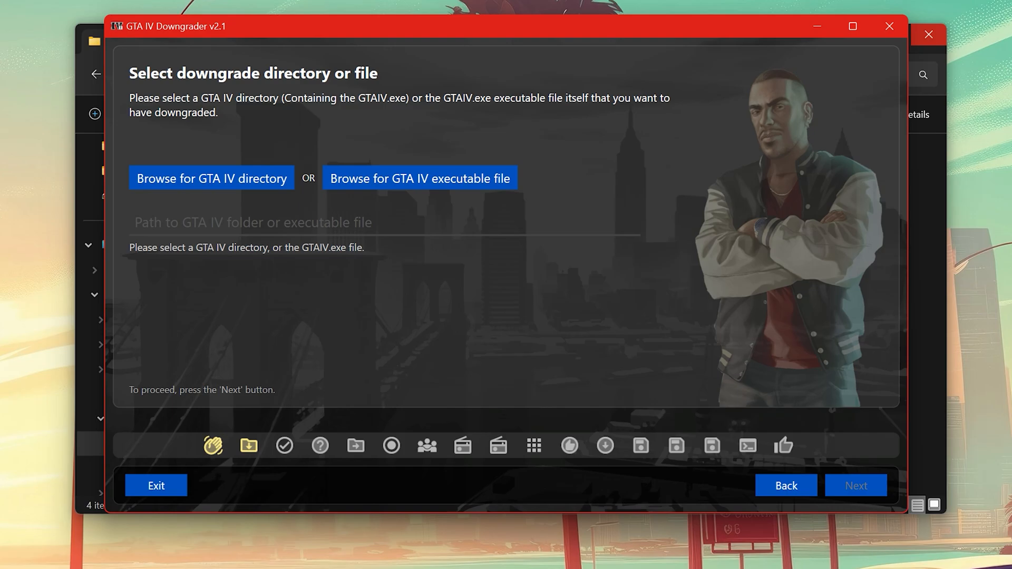
pyautogui.click(211, 178)
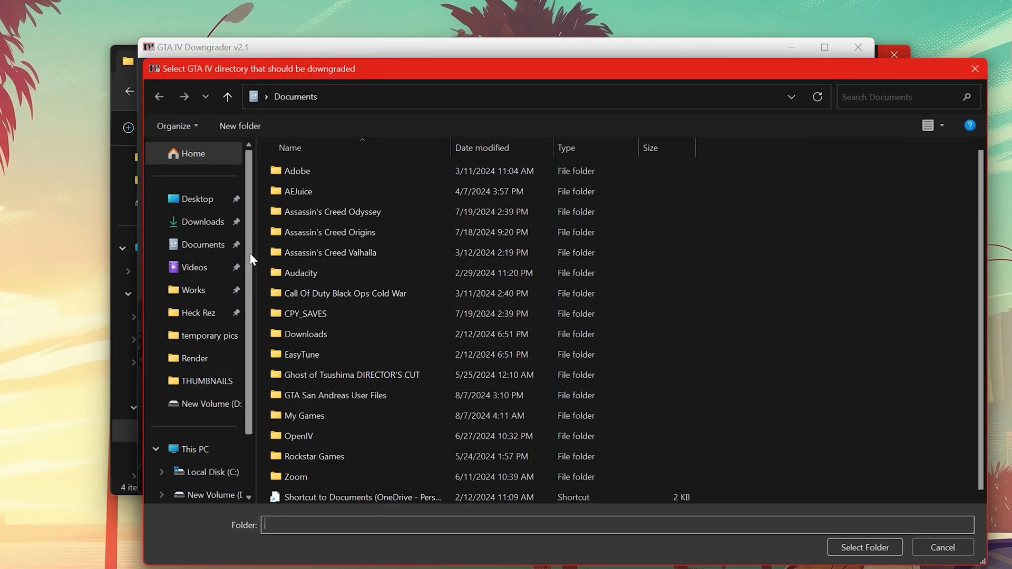
pyautogui.rightClick(279, 96)
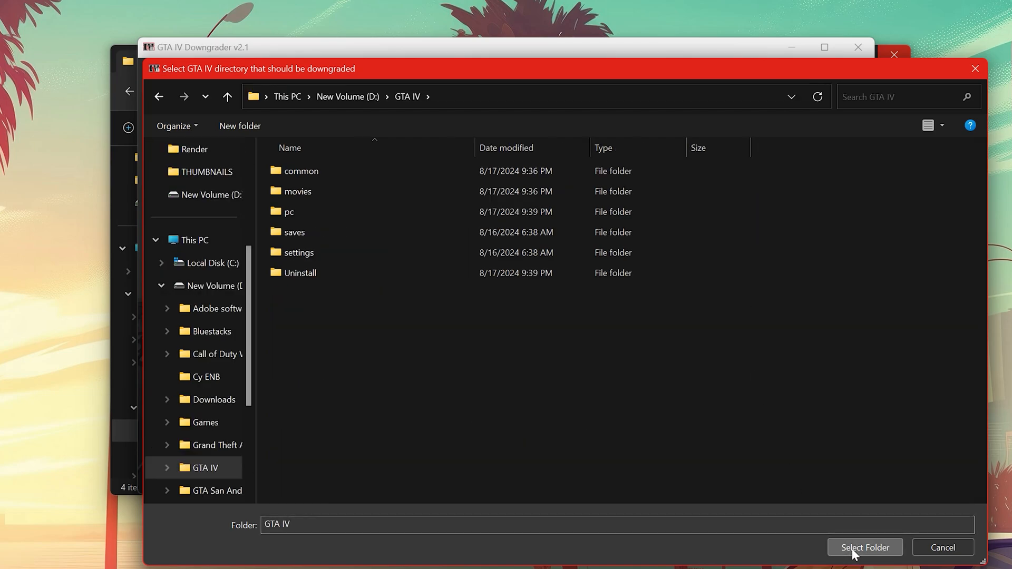
pyautogui.click(865, 547)
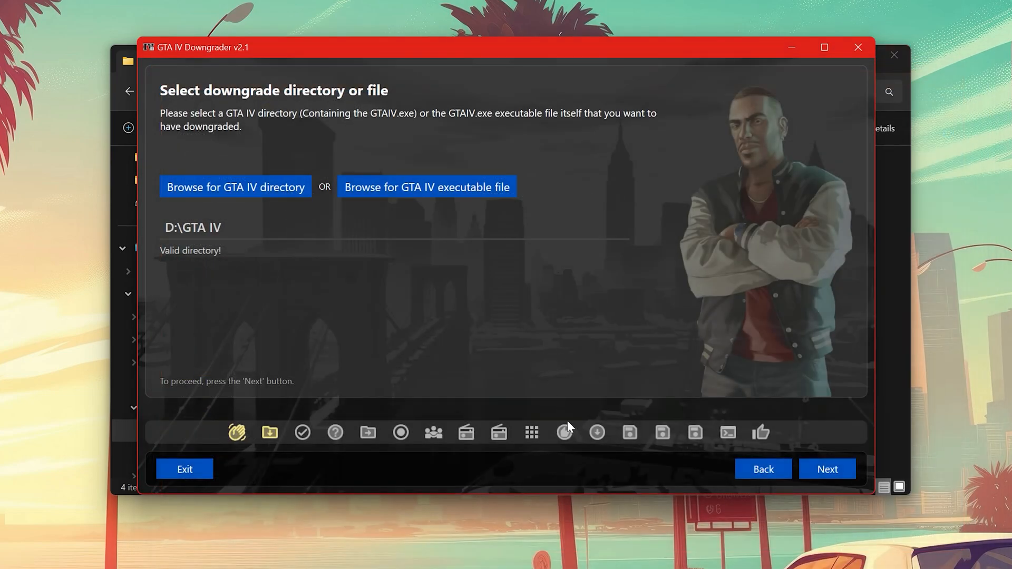
pyautogui.click(826, 469)
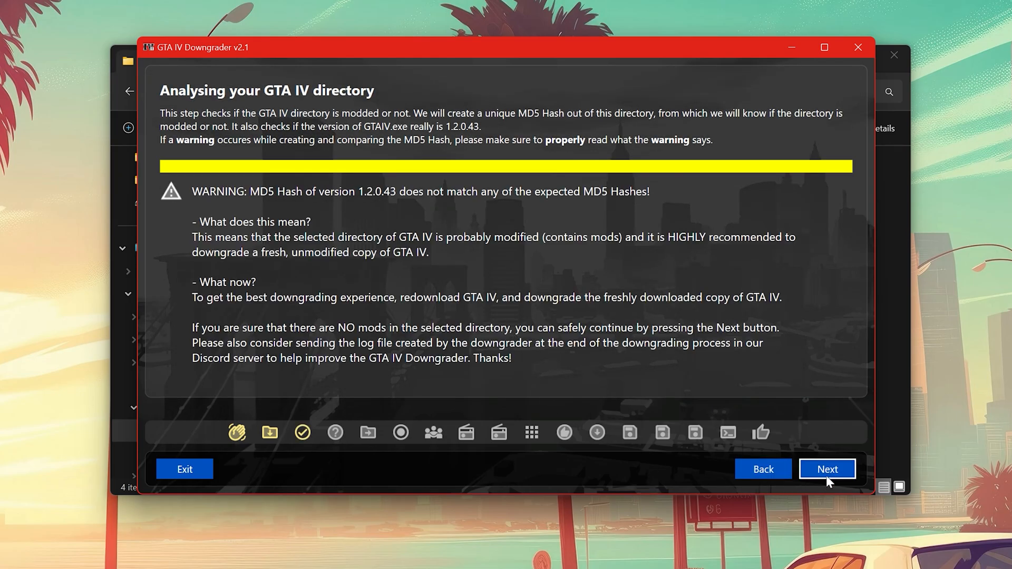
# - Target 1.0.7.0 configured for GFWL, acknowledge the product key page, and skip radio downgrade
pyautogui.click(826, 468)
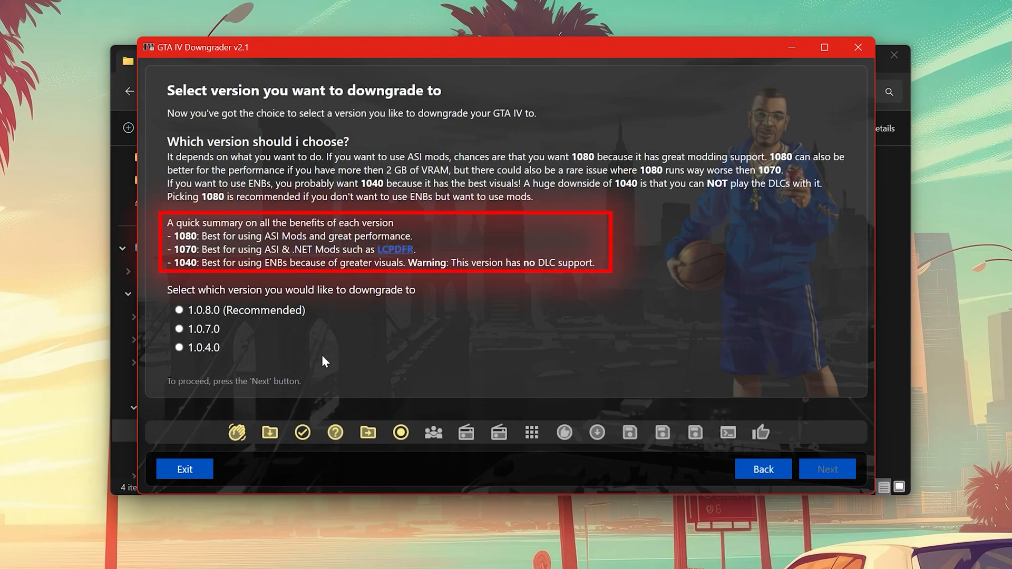
pyautogui.click(179, 329)
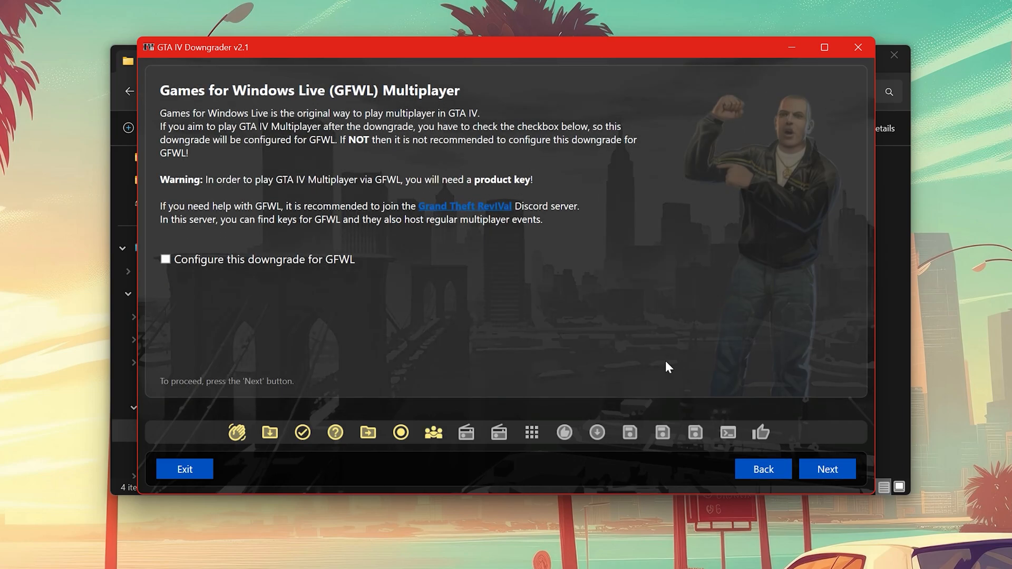
pyautogui.click(164, 259)
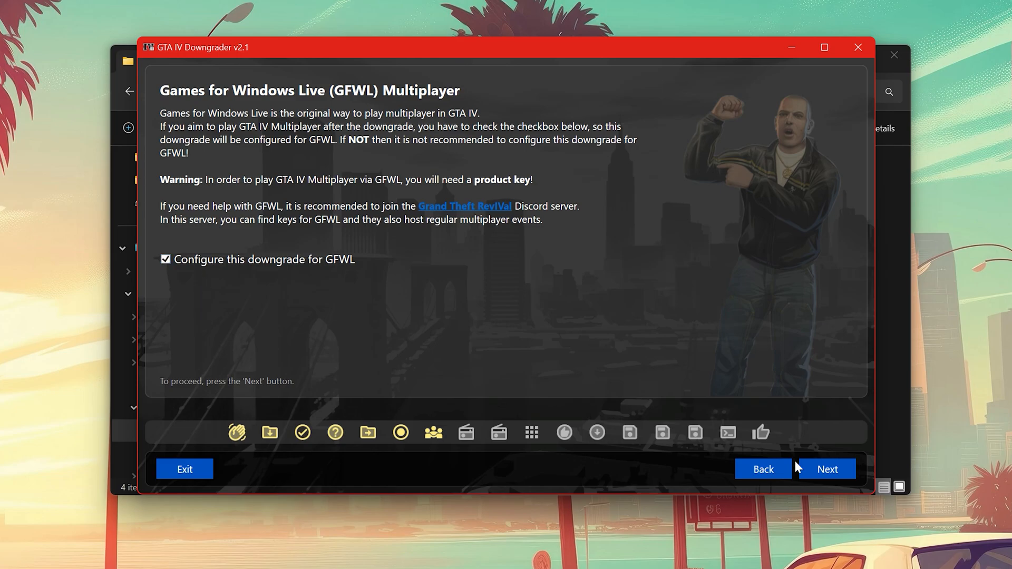
pyautogui.click(827, 469)
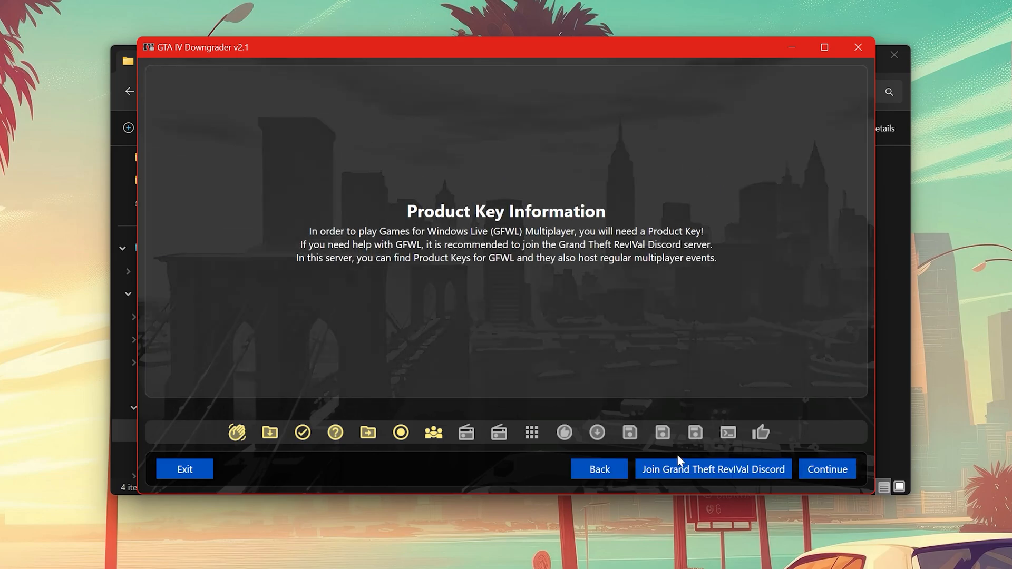
pyautogui.click(826, 469)
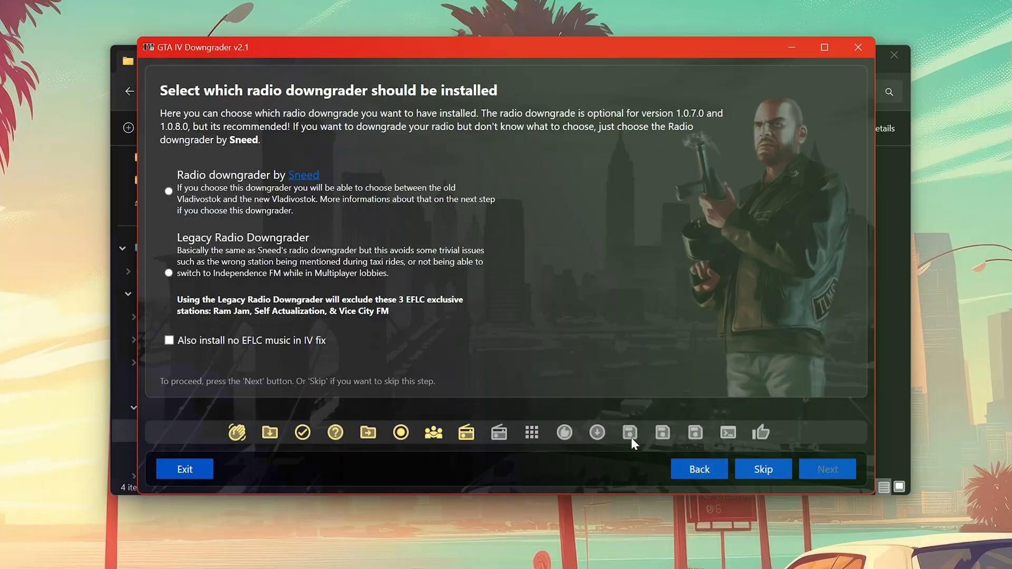
pyautogui.click(827, 468)
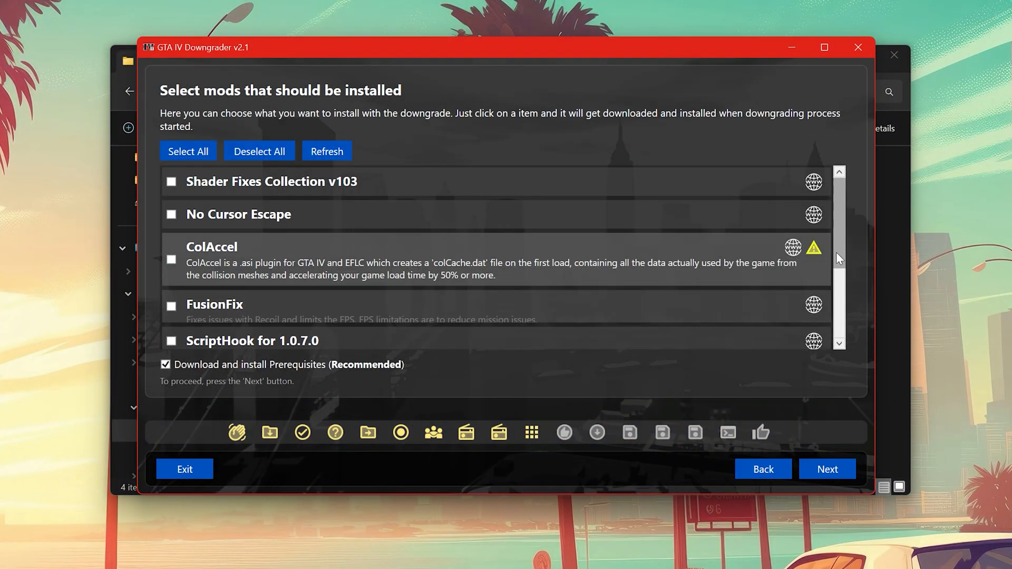
pyautogui.scroll(-3)
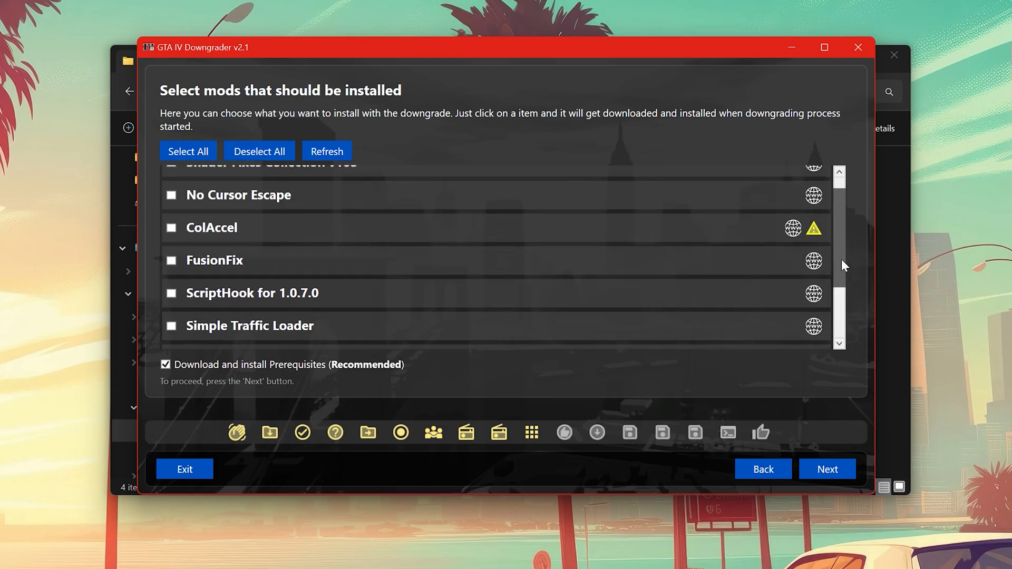
# - Skip mods and enable backup into a newly created D:\GTA IV Backup folder
pyautogui.click(826, 468)
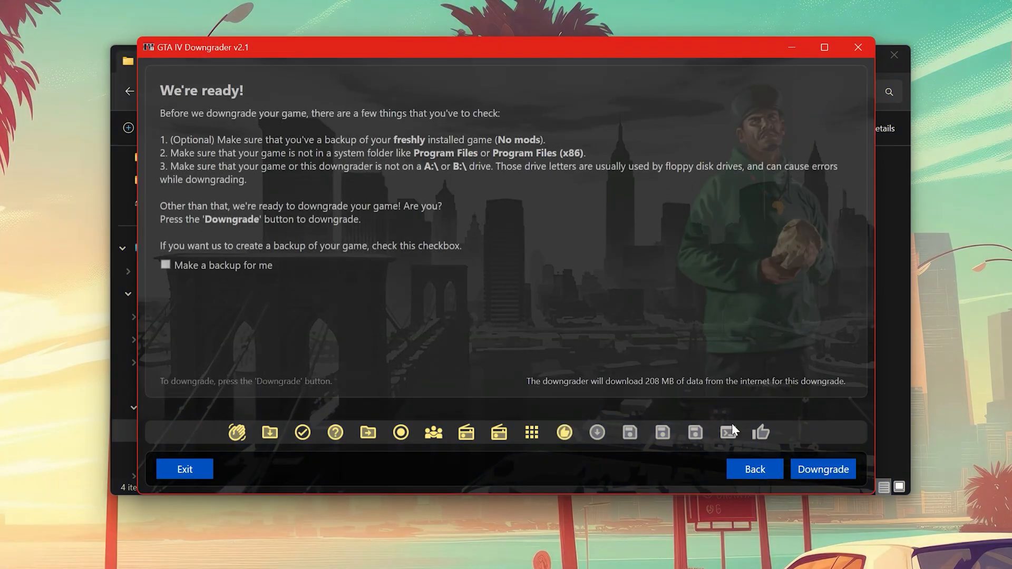
pyautogui.click(165, 265)
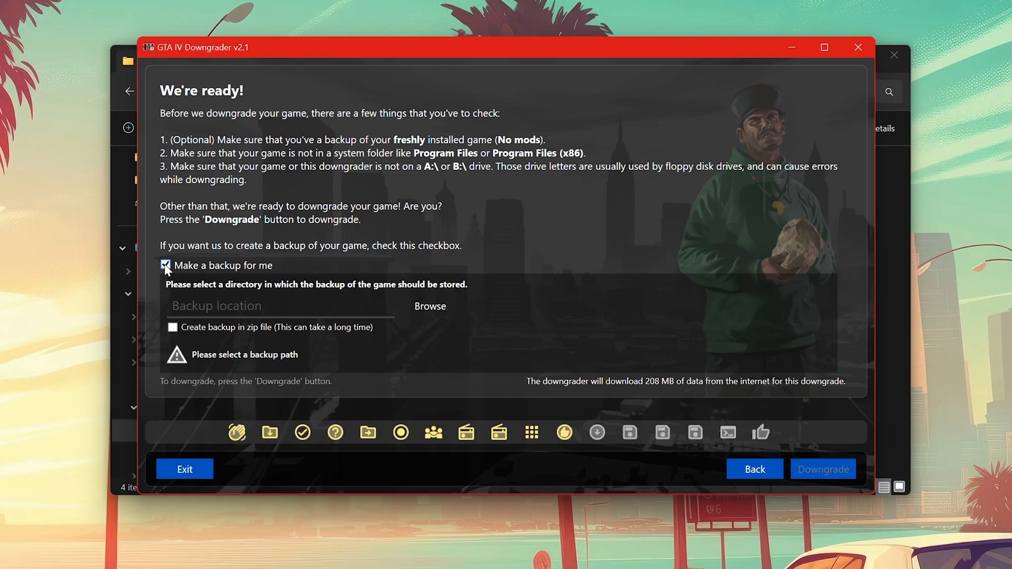
pyautogui.click(429, 305)
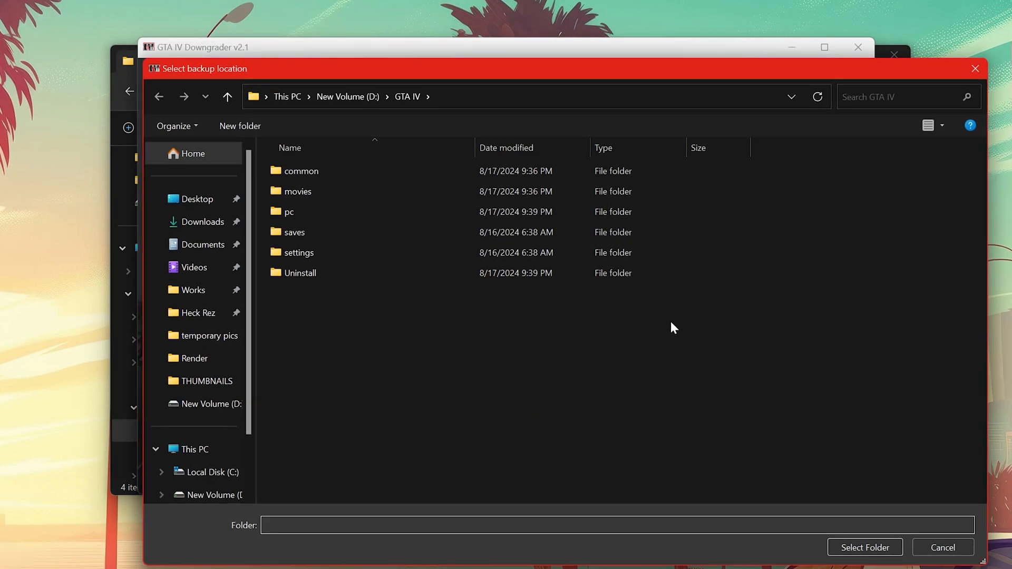
pyautogui.click(347, 96)
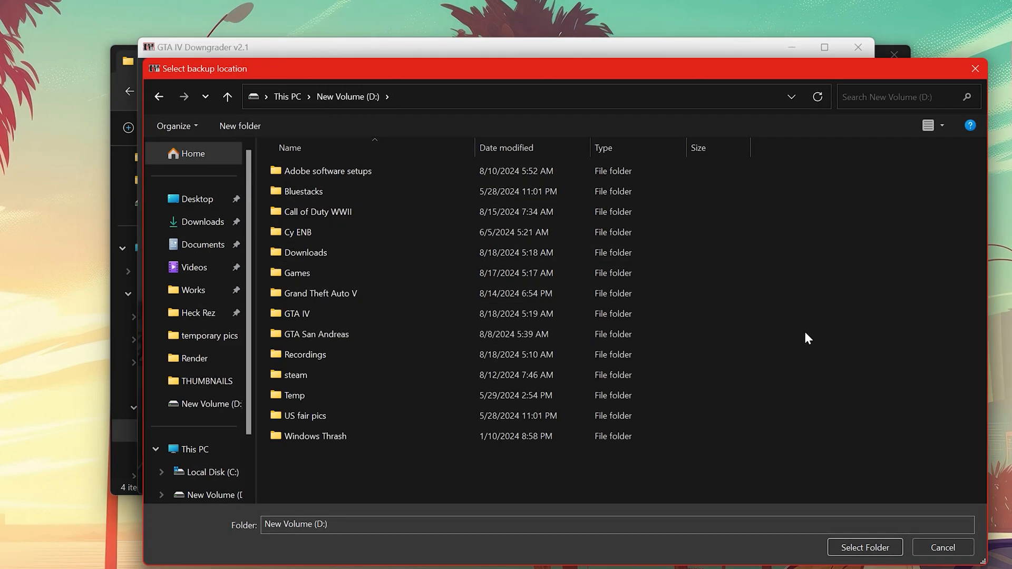
pyautogui.click(296, 313)
pyautogui.write('GTA')
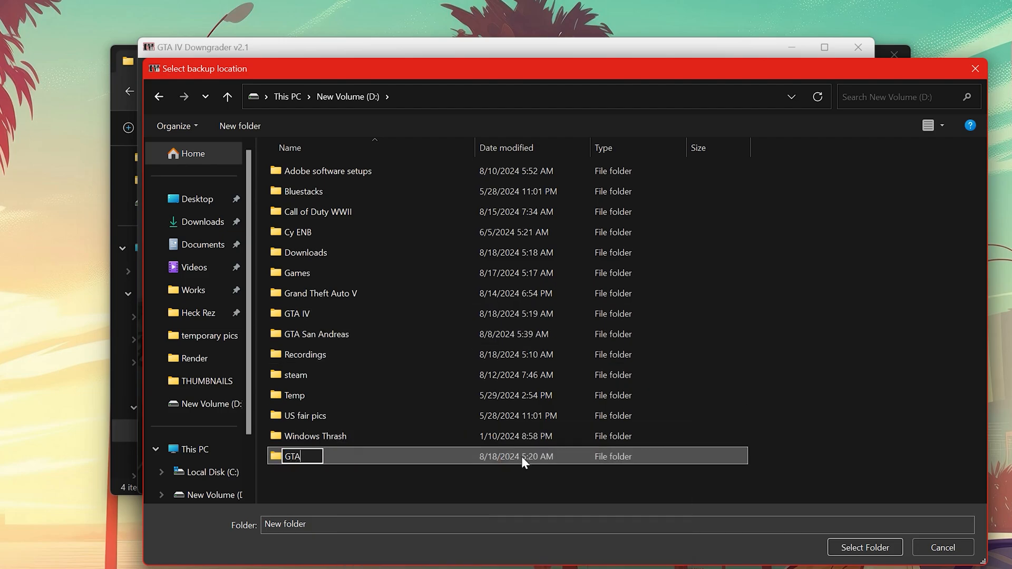
pyautogui.write('IV Backup')
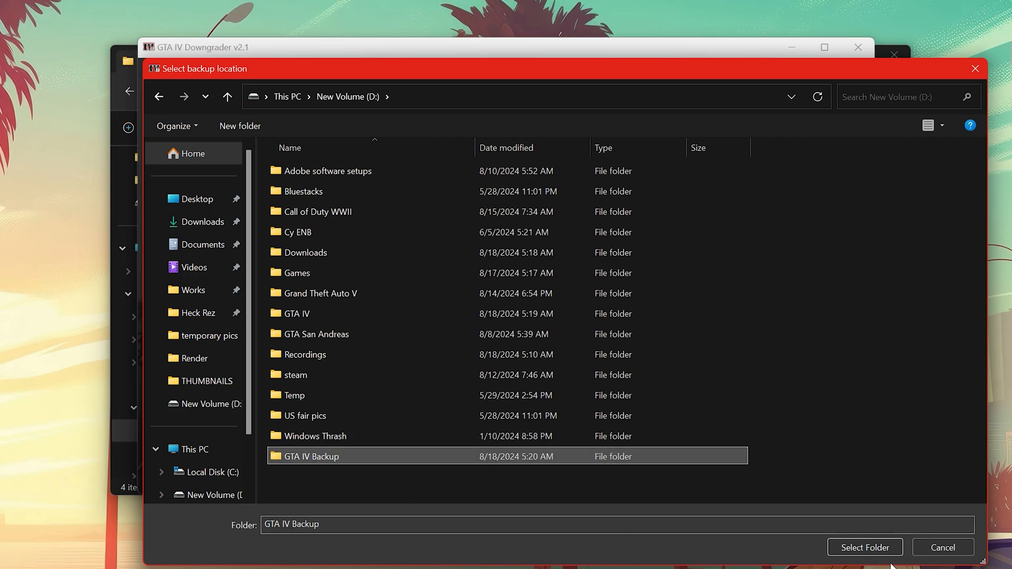
pyautogui.click(863, 547)
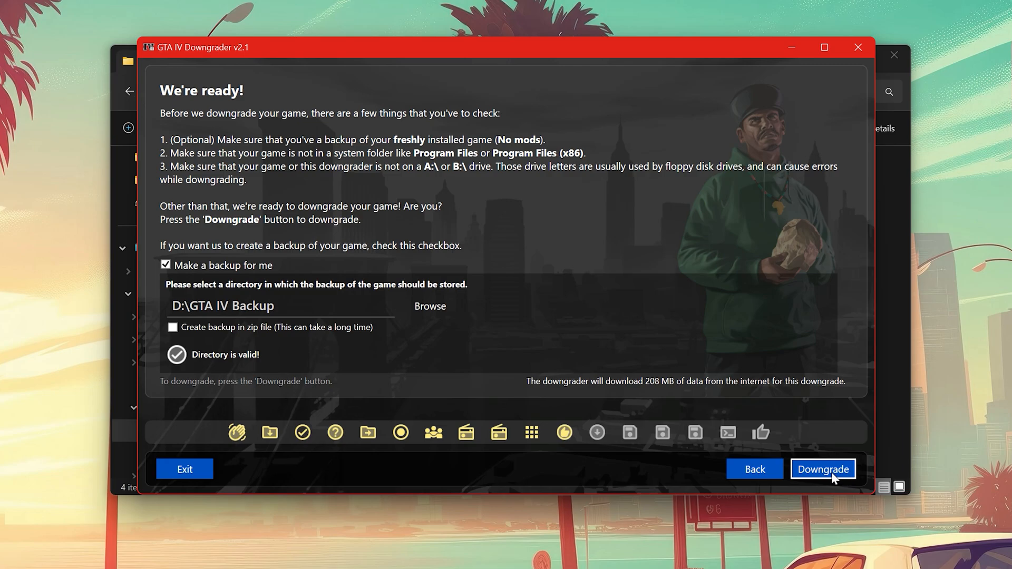
# - Run the downgrade to 'Finished' and continue to save file downgrading
pyautogui.click(822, 469)
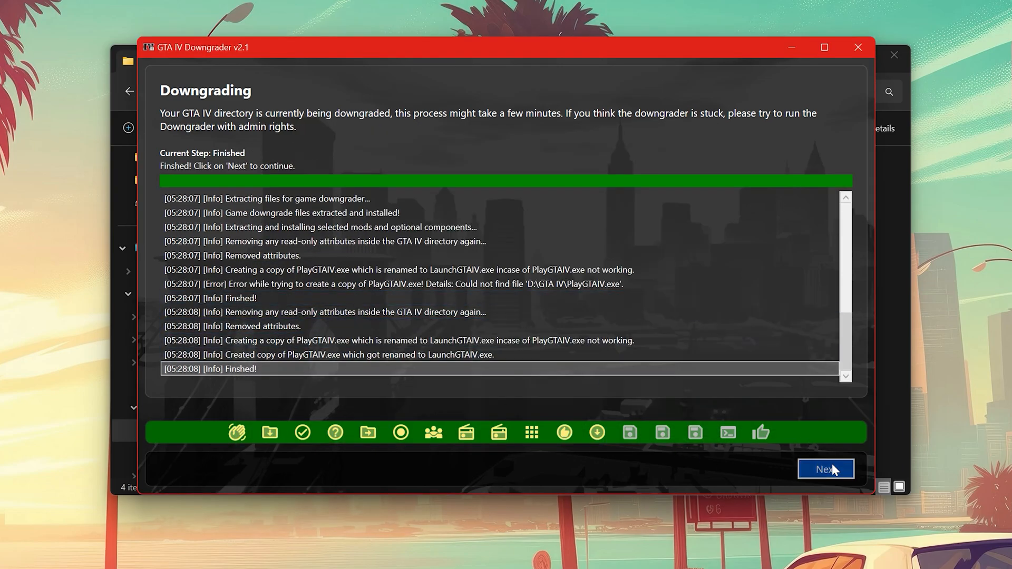
pyautogui.click(825, 470)
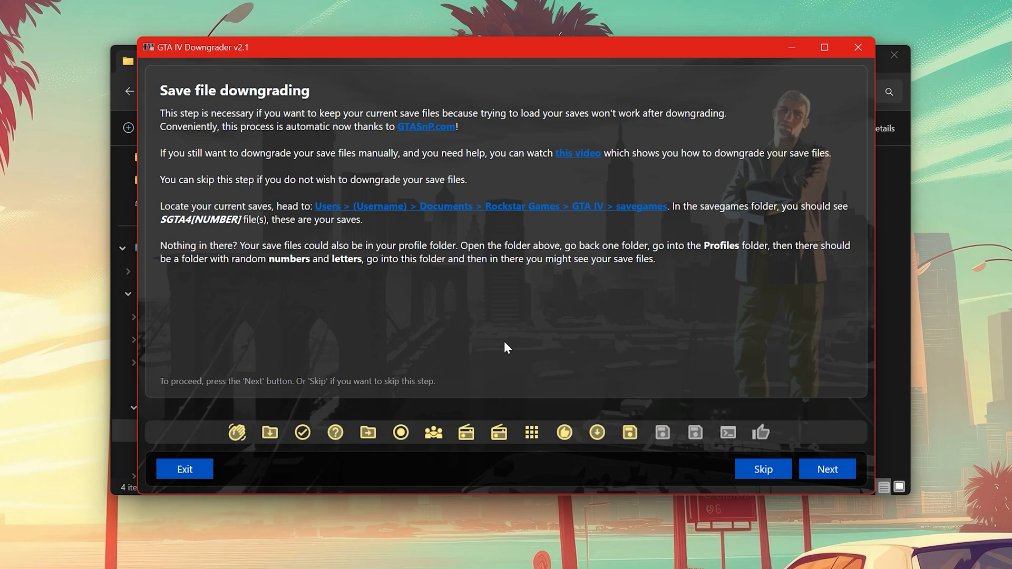
pyautogui.moveTo(494, 355)
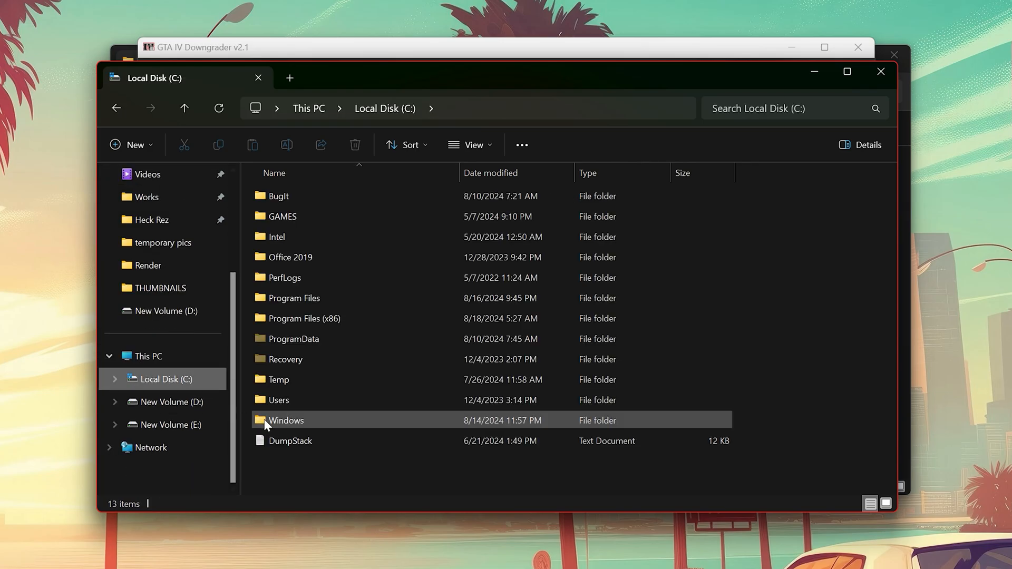
# - Browse from C:\Users through Rockstar Games to the GTA IV savegames user folder
pyautogui.doubleClick(279, 399)
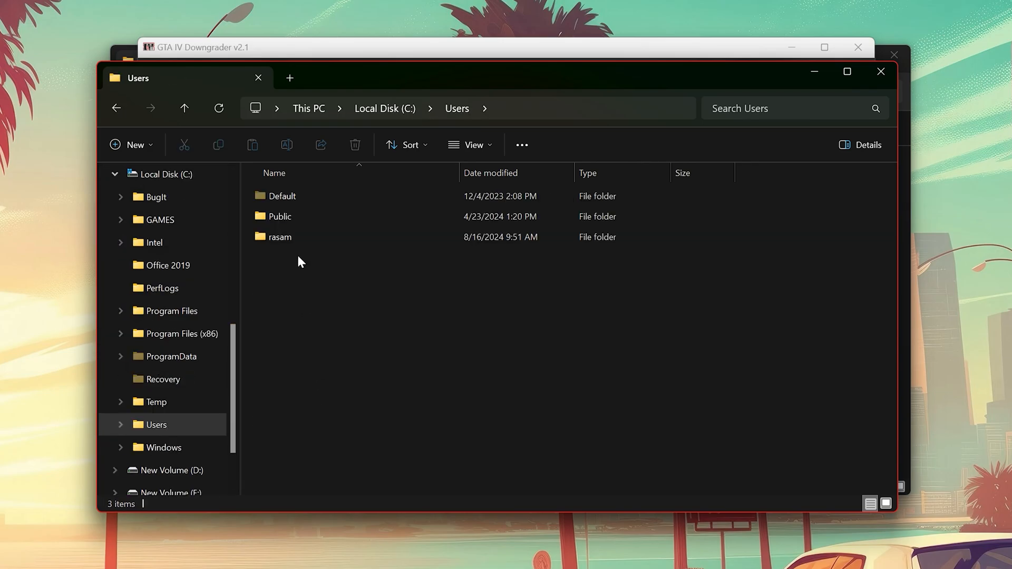
pyautogui.doubleClick(279, 236)
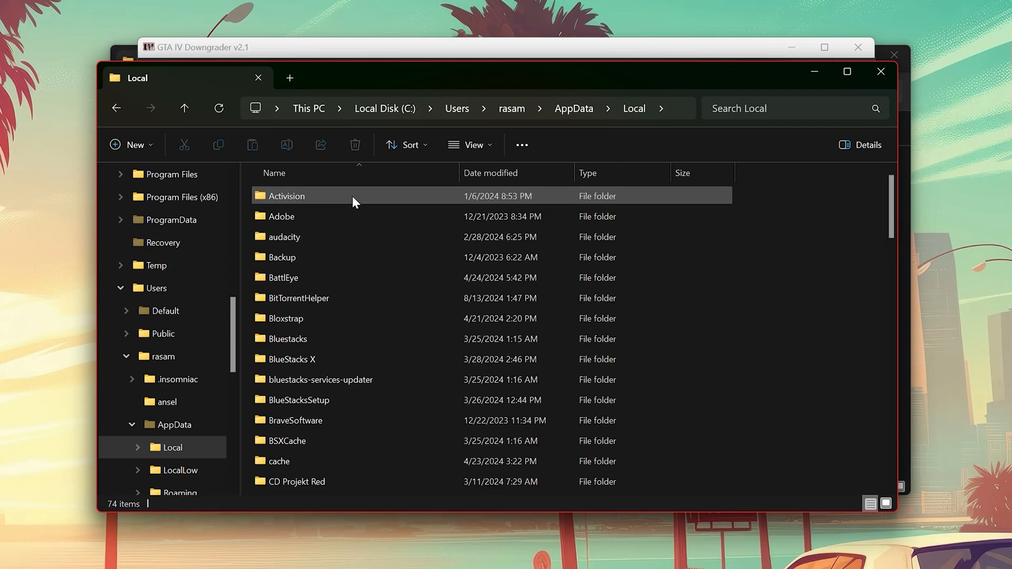
pyautogui.scroll(-3)
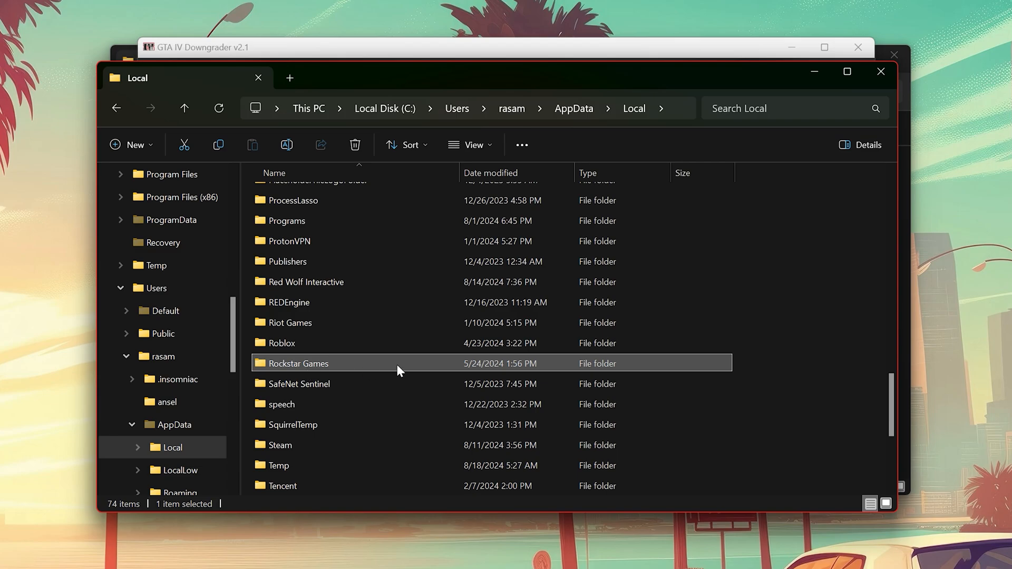
pyautogui.doubleClick(298, 363)
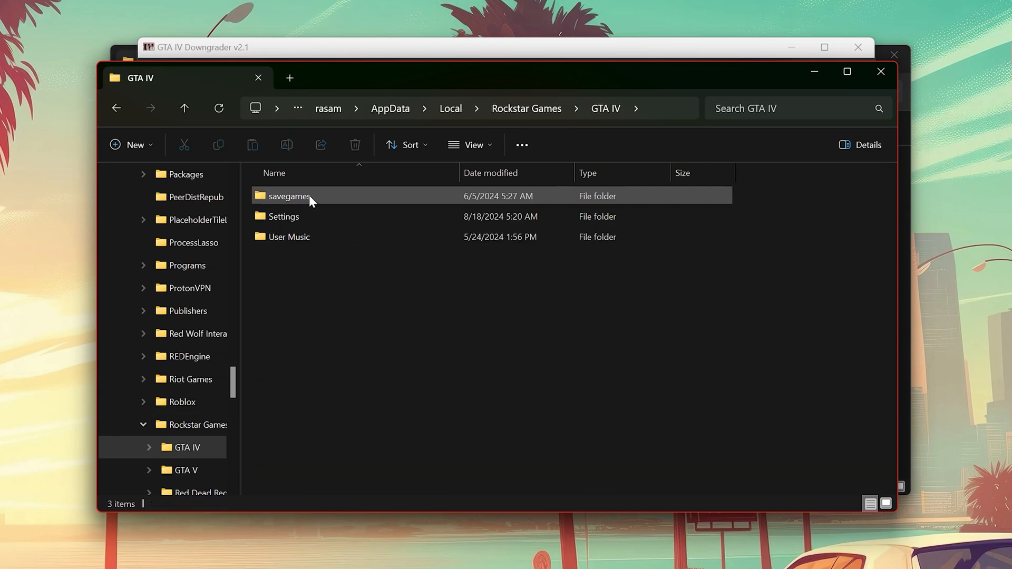
pyautogui.doubleClick(290, 196)
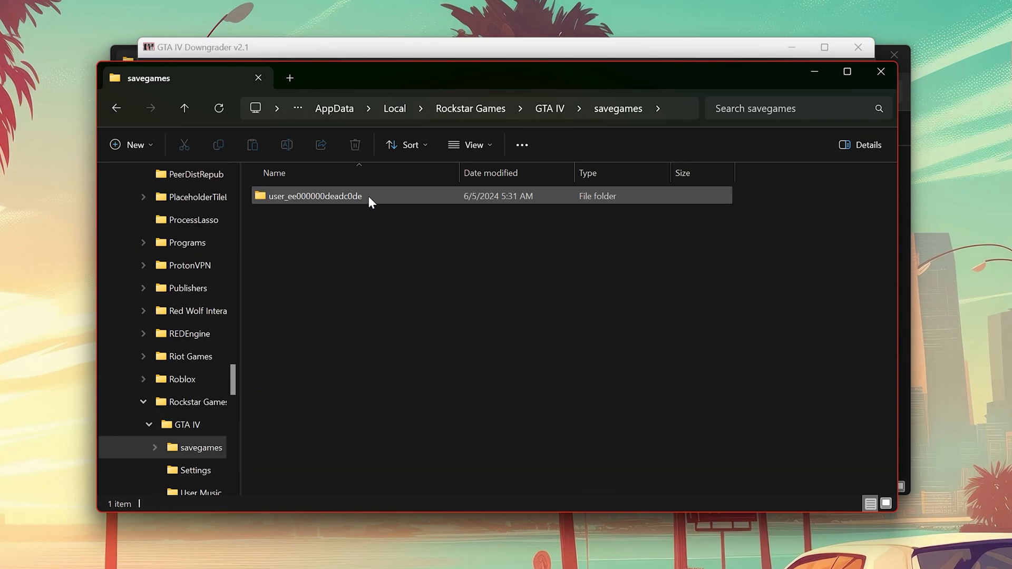
pyautogui.doubleClick(316, 196)
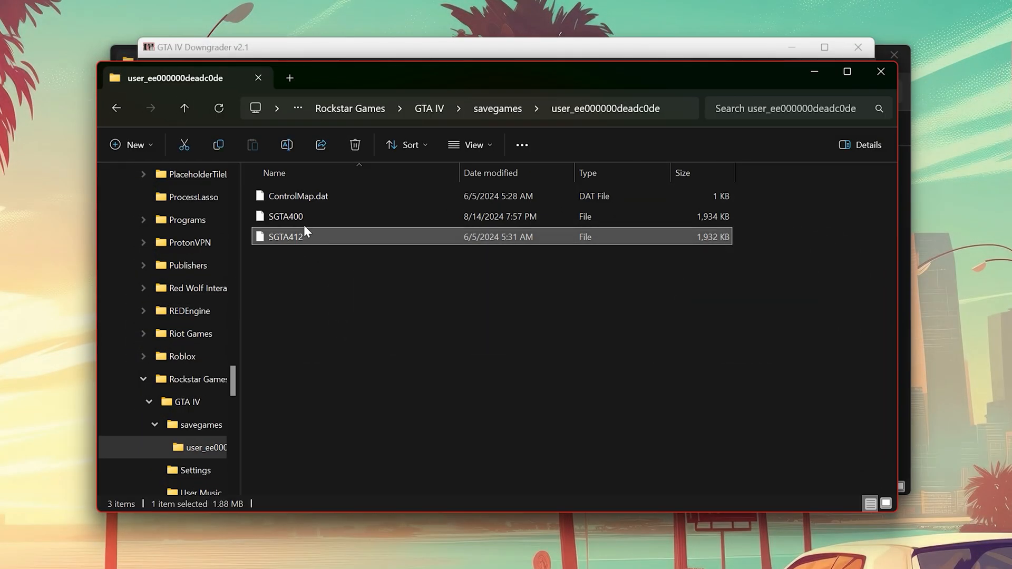
# - Copy the SGTA400 save file
pyautogui.rightClick(300, 216)
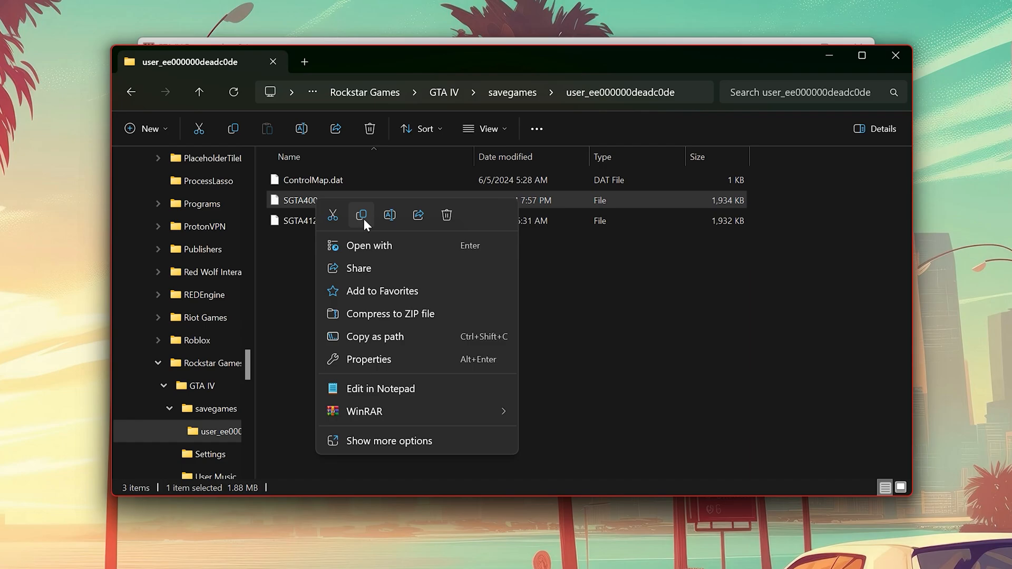
pyautogui.click(131, 92)
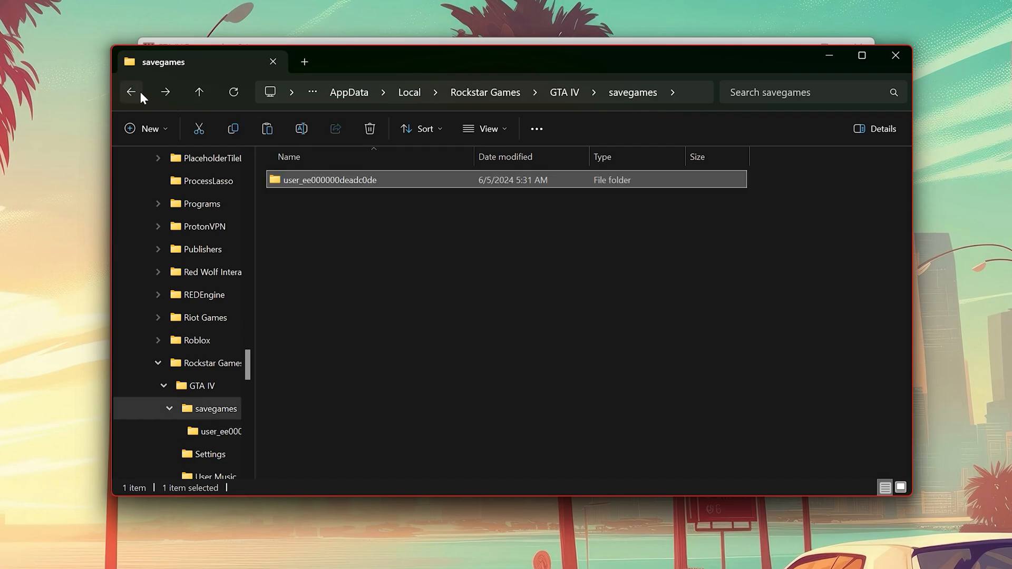
pyautogui.click(131, 91)
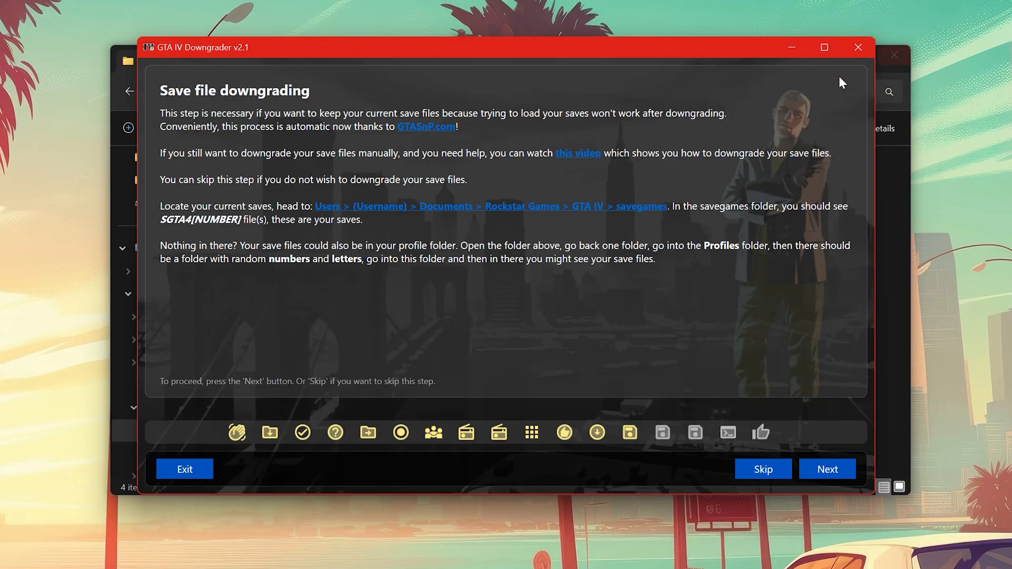
# - Advance to save downgrading Part 2 and pick a save file from C:\Users
pyautogui.click(827, 469)
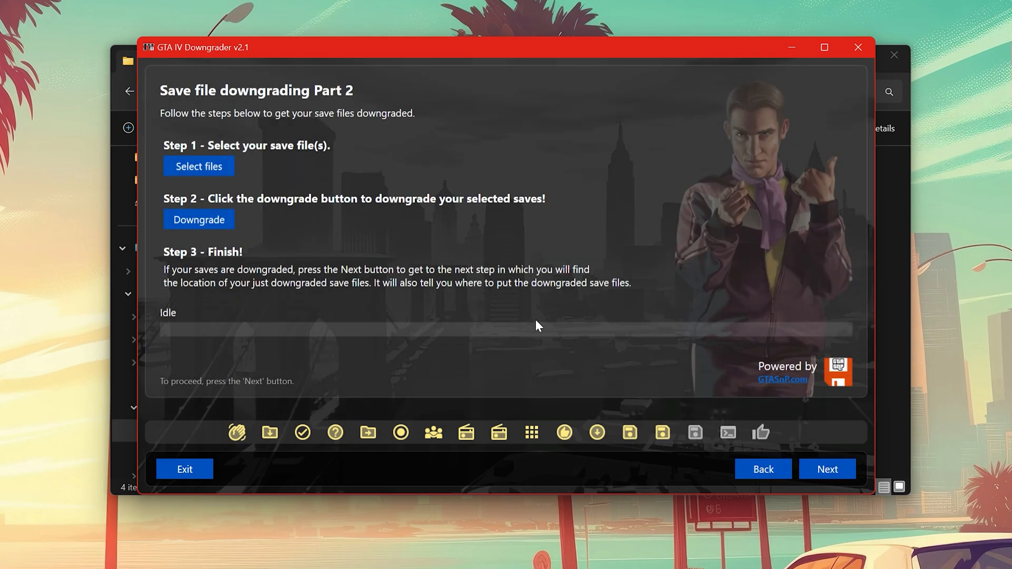
pyautogui.click(198, 166)
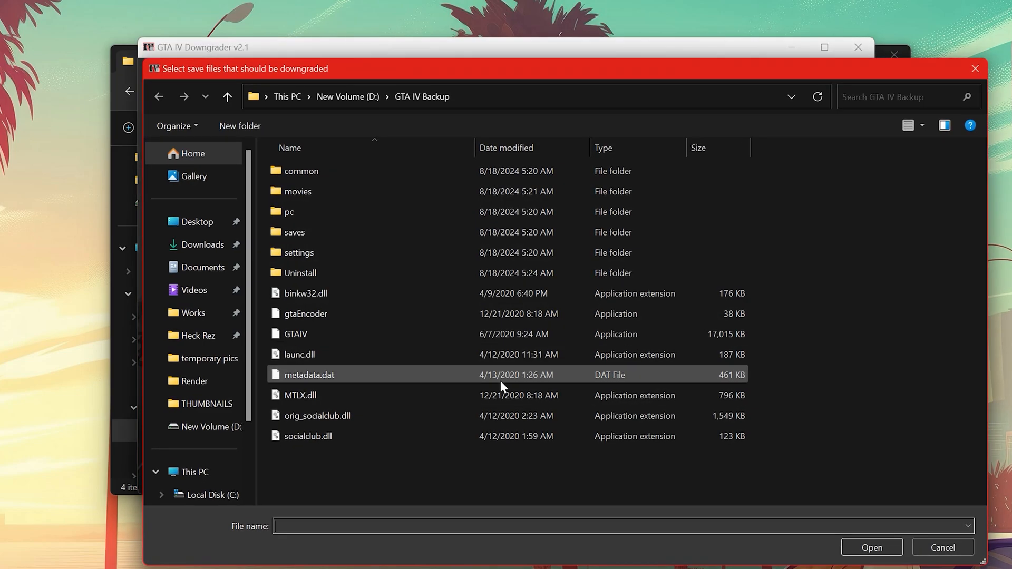
pyautogui.click(210, 399)
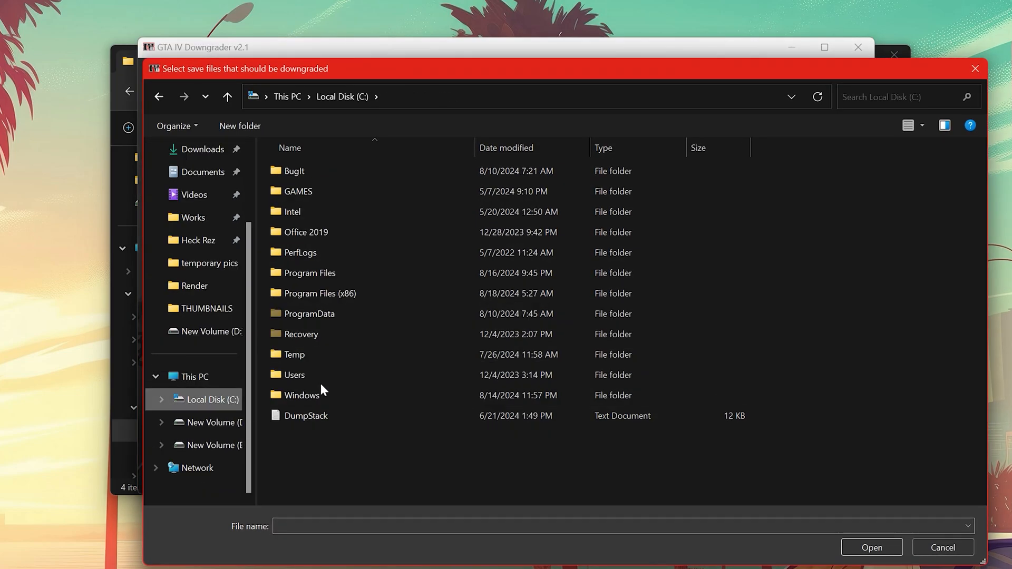
pyautogui.doubleClick(294, 374)
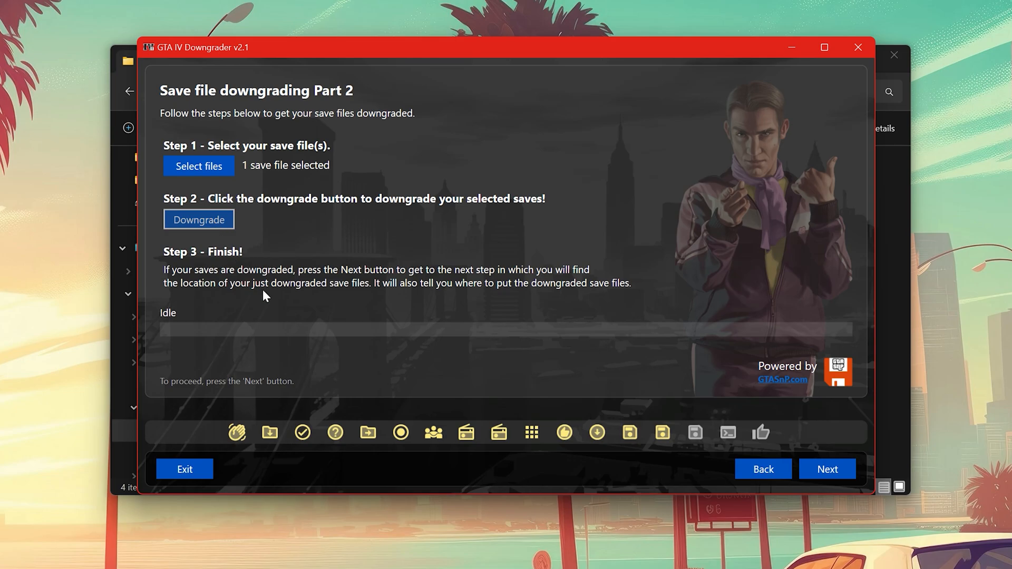
# - Downgrade the SGTA400 save and open the Data\Savegames output folder
pyautogui.click(199, 219)
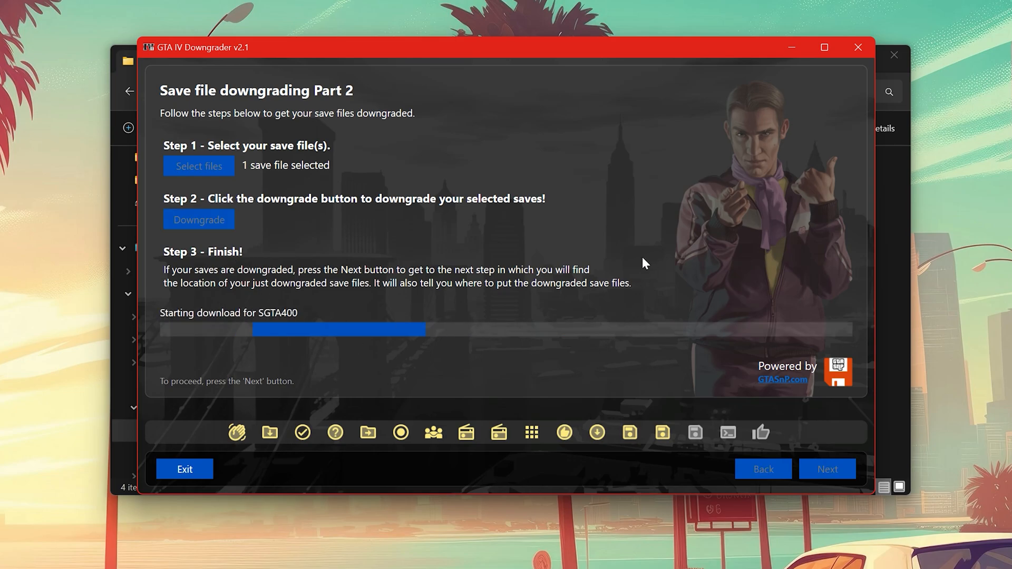
pyautogui.click(827, 469)
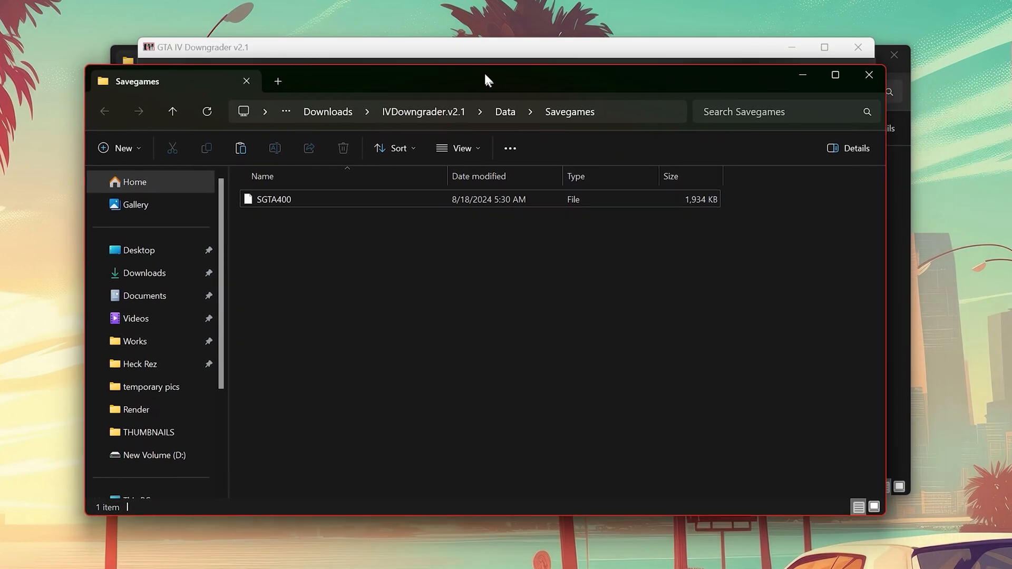
# - Copy the downgraded SGTA400 save into the GTA IV savegames user folder, replacing the existing file
pyautogui.rightClick(273, 199)
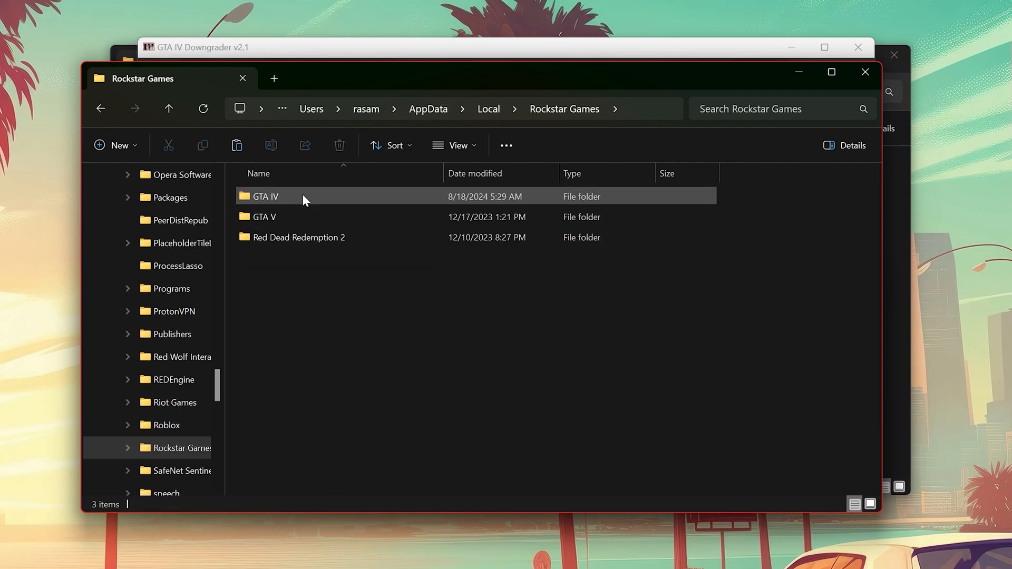
pyautogui.doubleClick(264, 196)
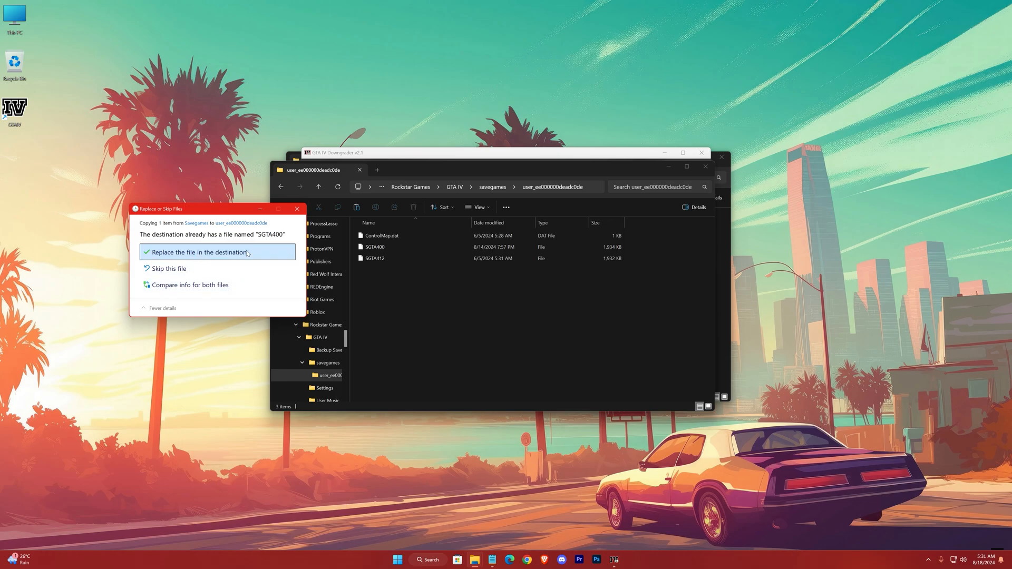
pyautogui.click(198, 252)
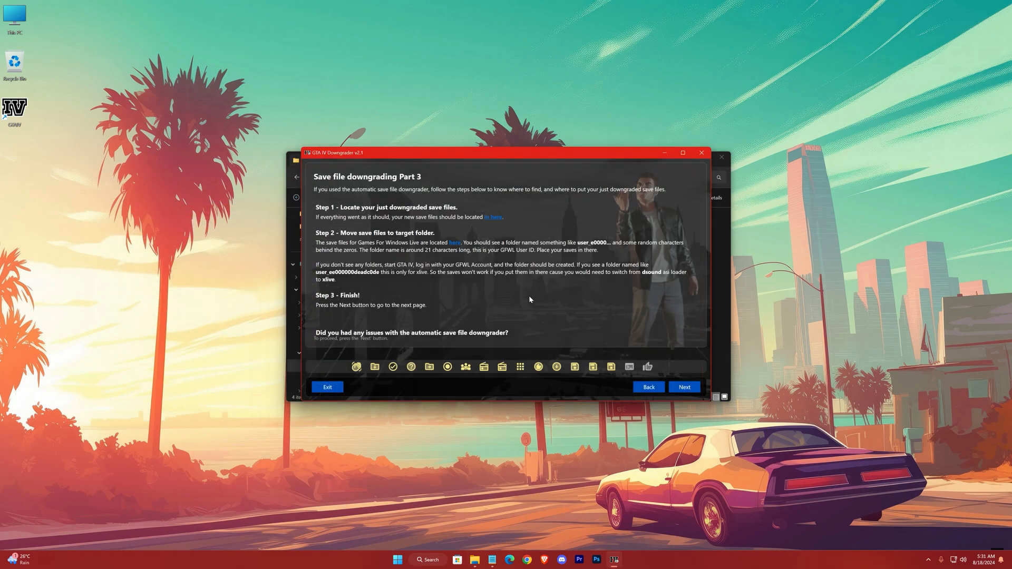
# - Pick a command line option in the downgrader to create the commandline file in D:\GTA IV
pyautogui.click(683, 387)
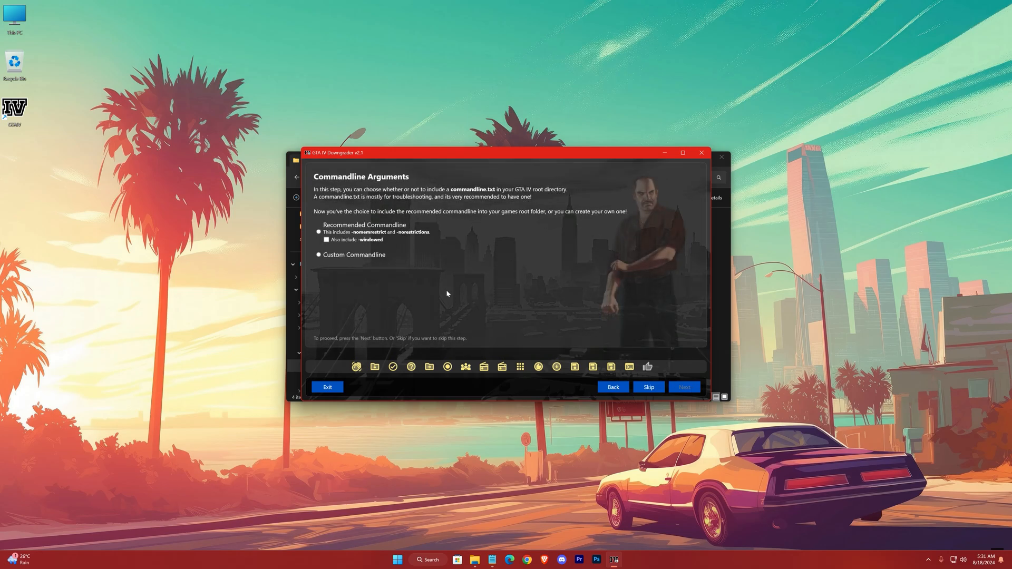
pyautogui.click(318, 233)
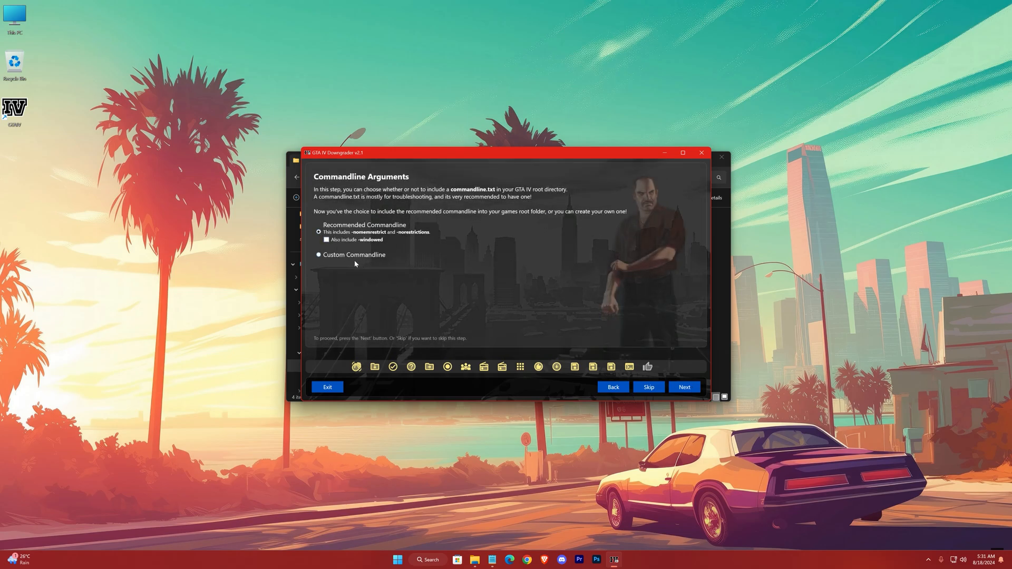
pyautogui.click(683, 388)
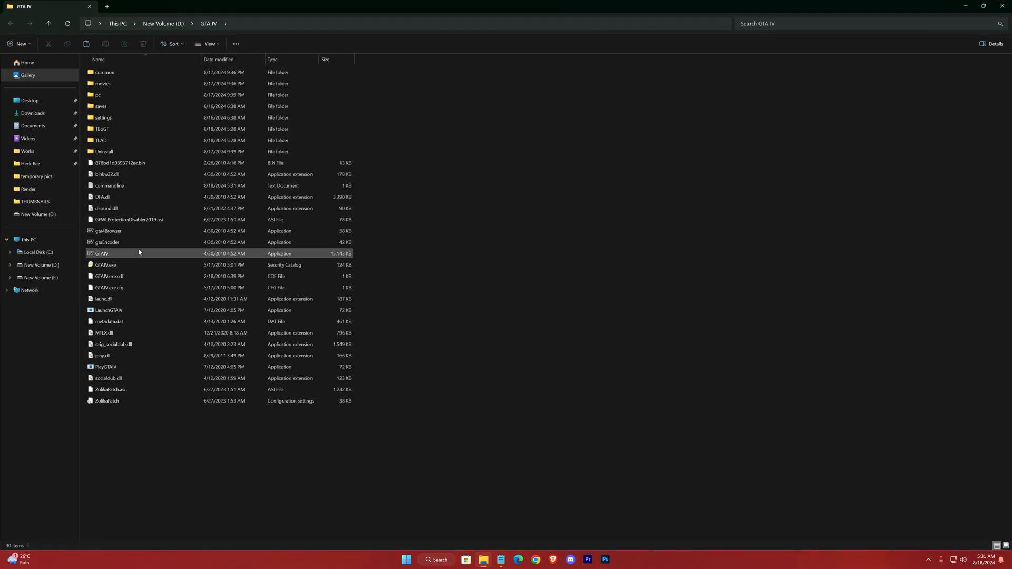
# - Verify GTAIV.exe shows product version 1.0.7.0 in Properties Details, then launch GTA IV
pyautogui.rightClick(106, 242)
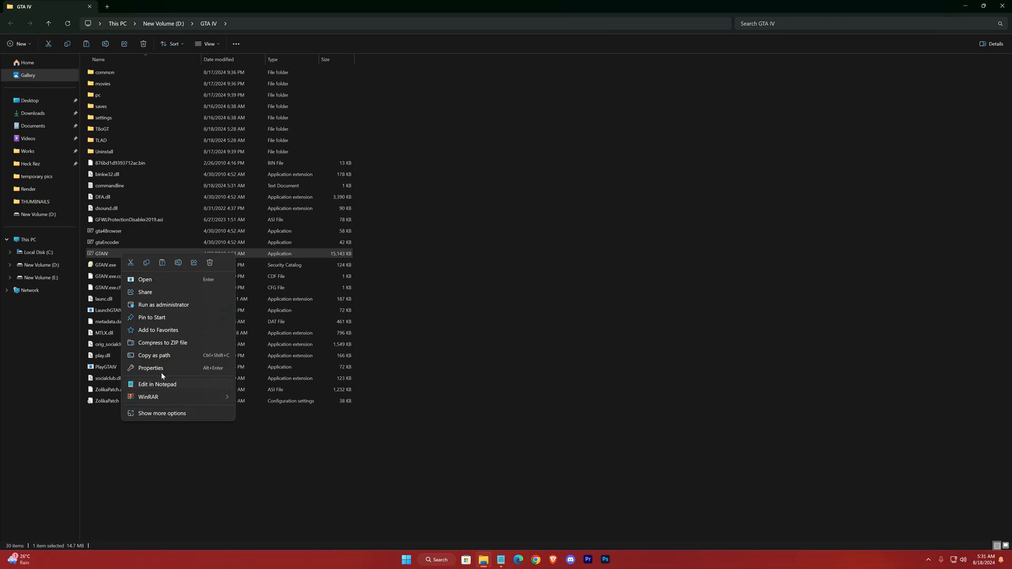
pyautogui.click(150, 368)
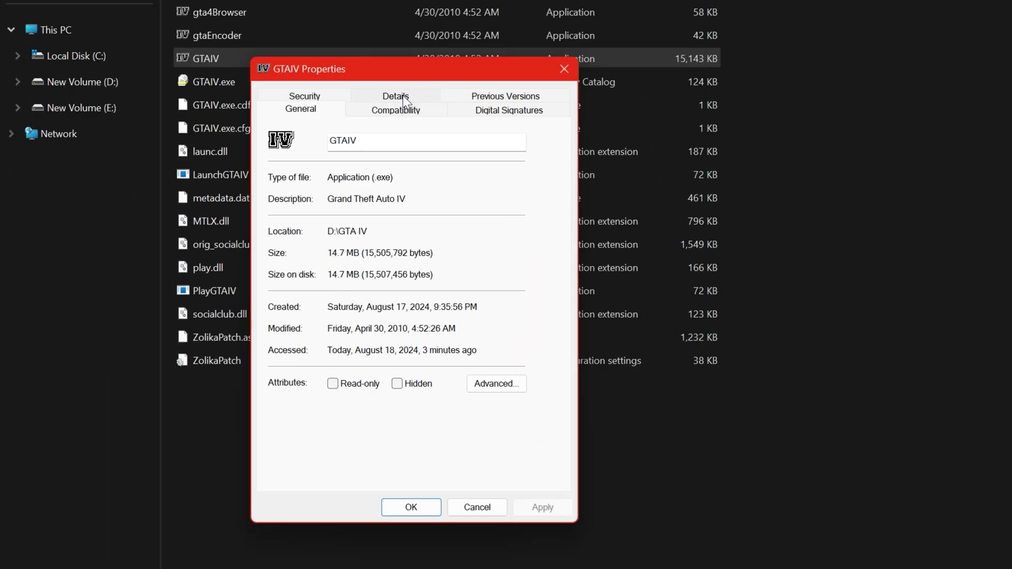
pyautogui.click(395, 96)
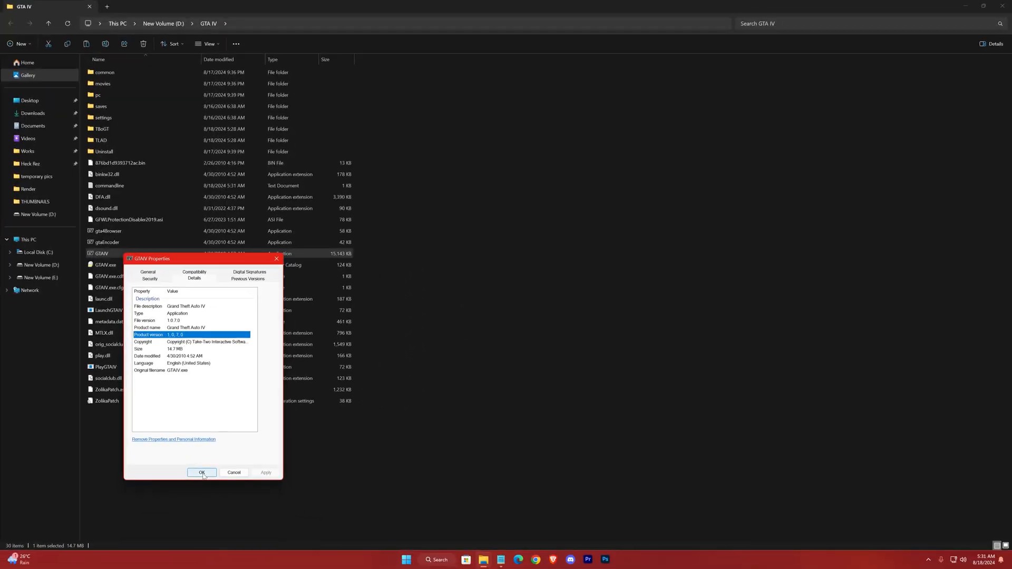
pyautogui.click(201, 473)
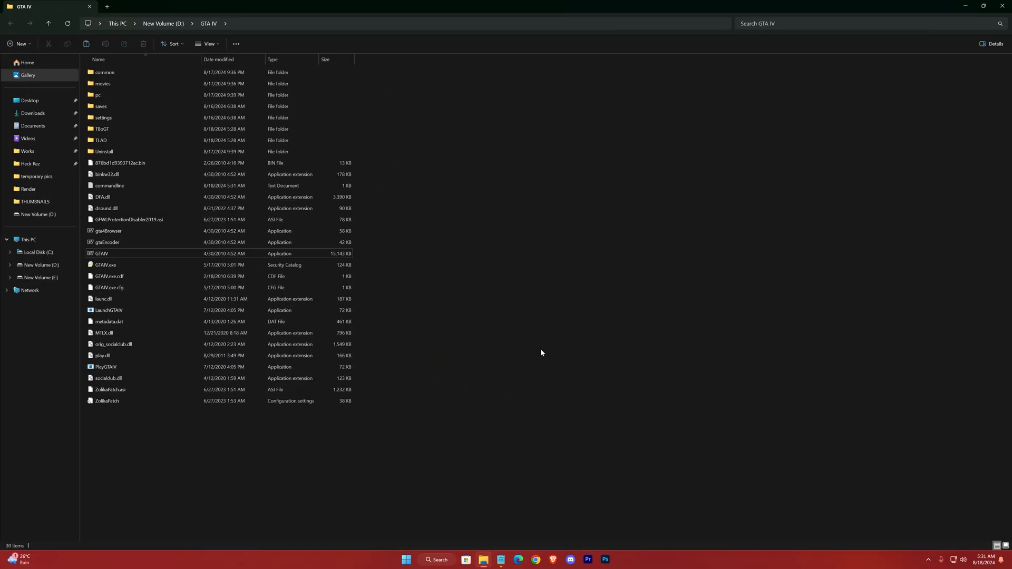
pyautogui.doubleClick(101, 253)
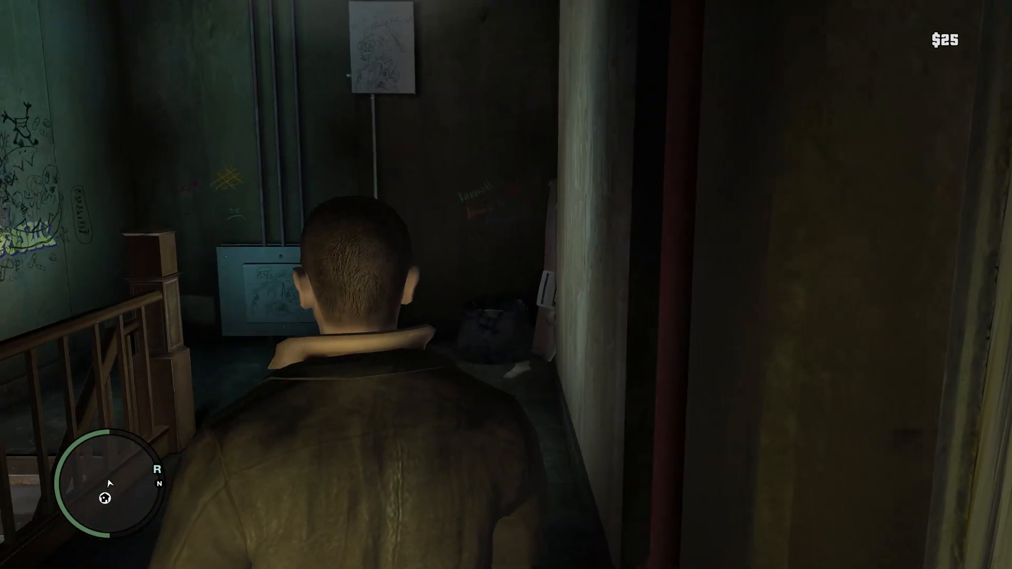